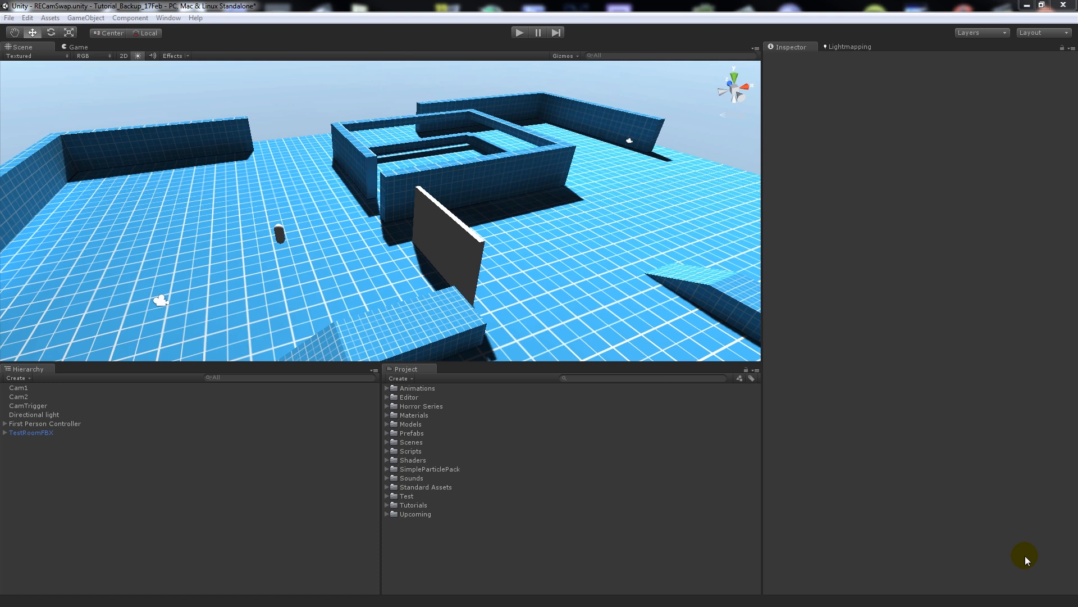
# Compare Cam2 and Cam1 positions and settings in the Scene view and Inspector, ending on Cam1
pyautogui.click(17, 396)
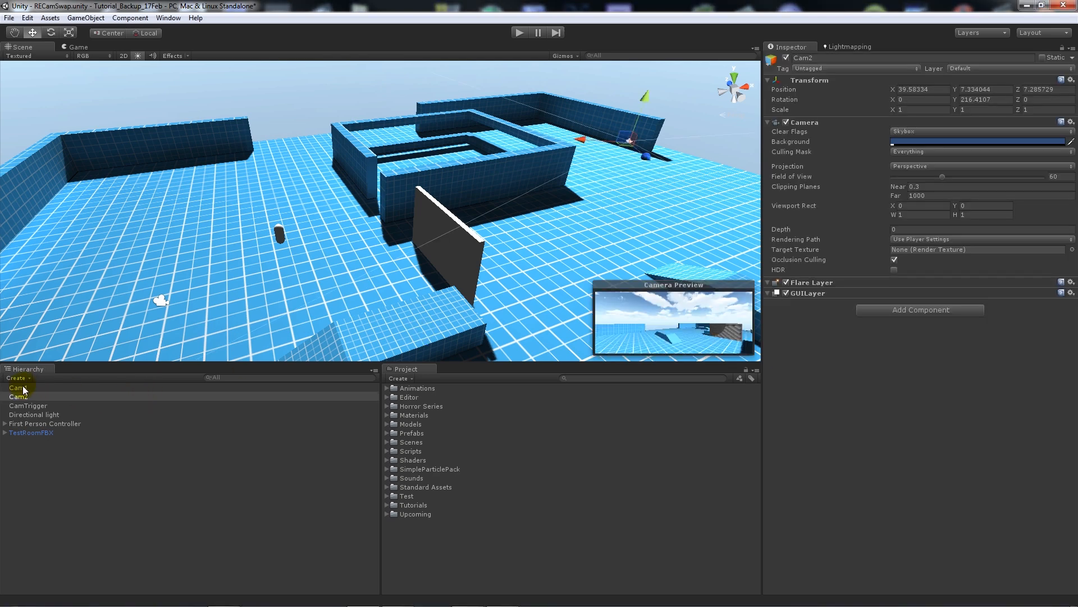
pyautogui.click(17, 388)
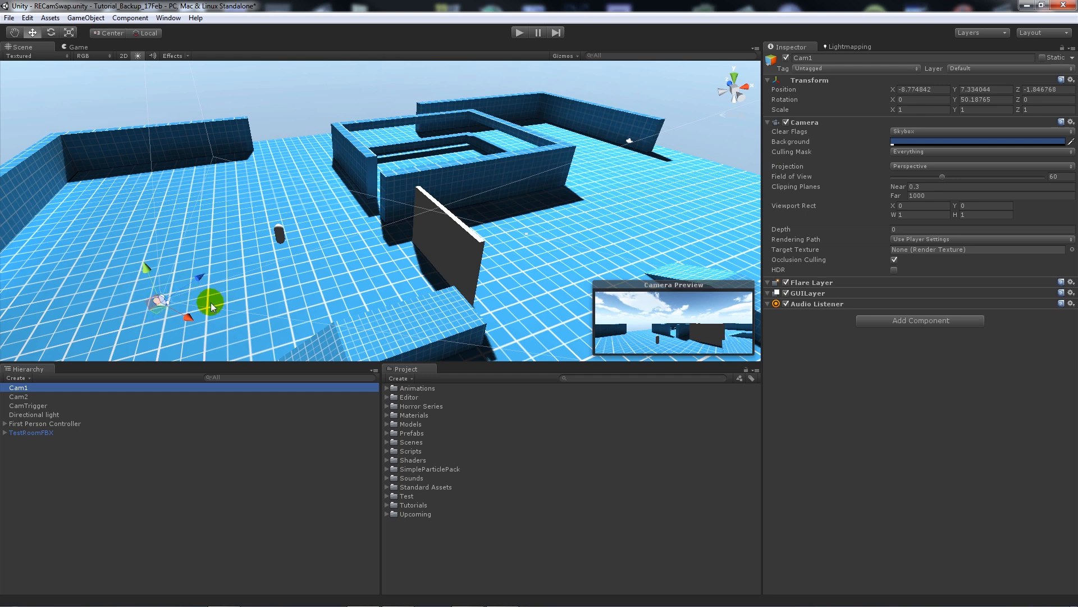
pyautogui.moveTo(81, 416)
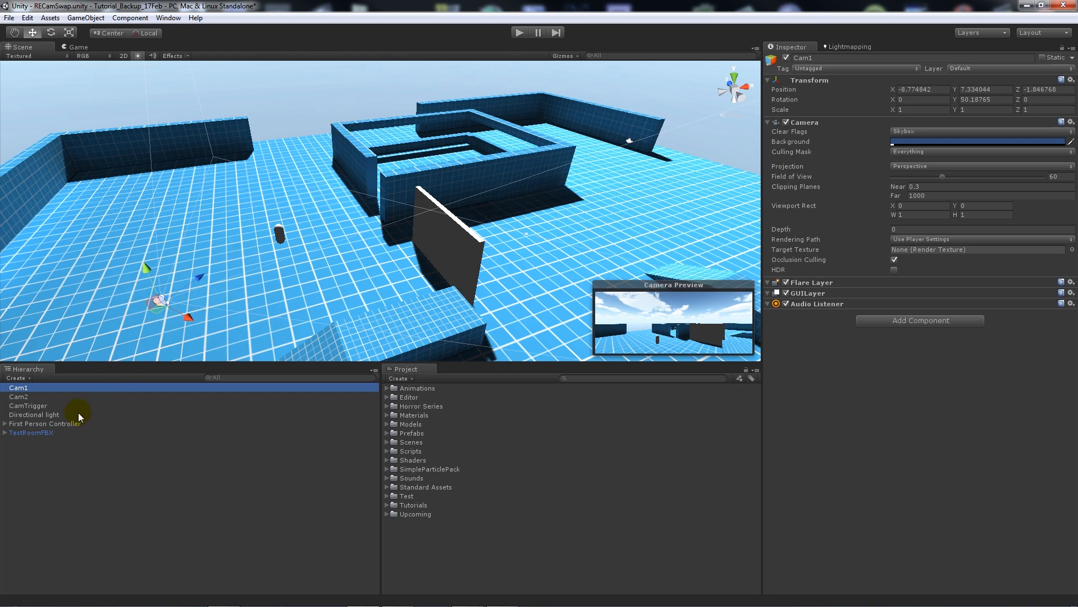
pyautogui.click(18, 395)
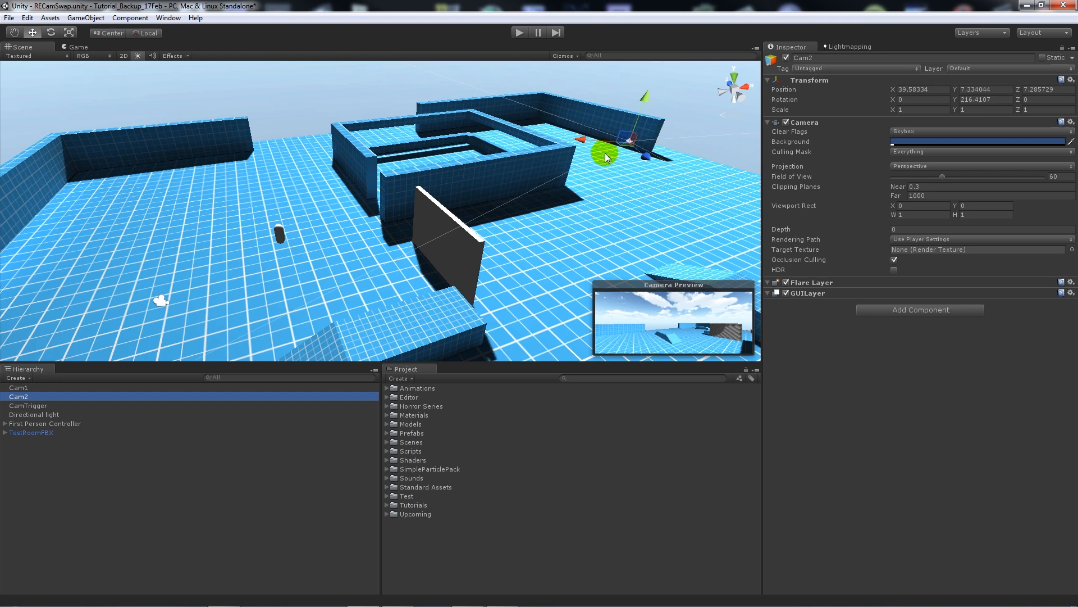
pyautogui.moveTo(604, 157); pyautogui.dragTo(549, 252)
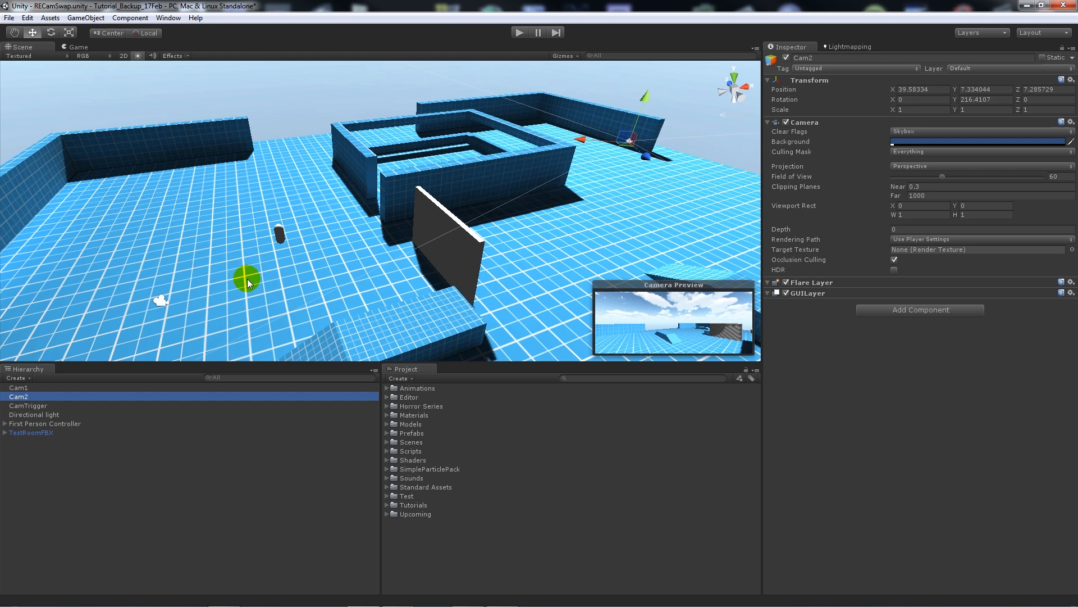
pyautogui.moveTo(246, 281); pyautogui.dragTo(179, 302)
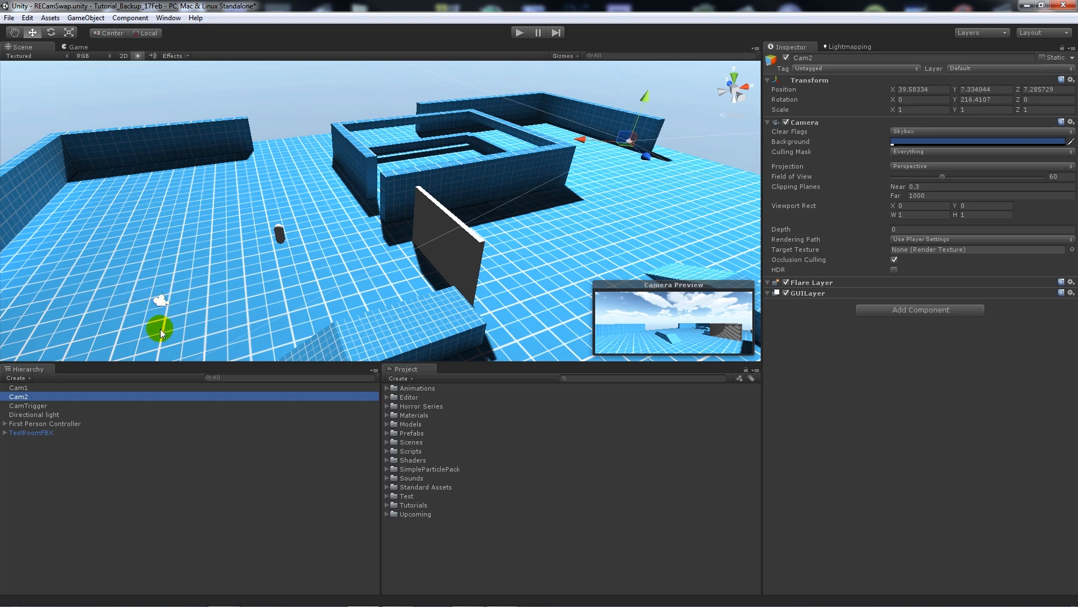
pyautogui.click(17, 387)
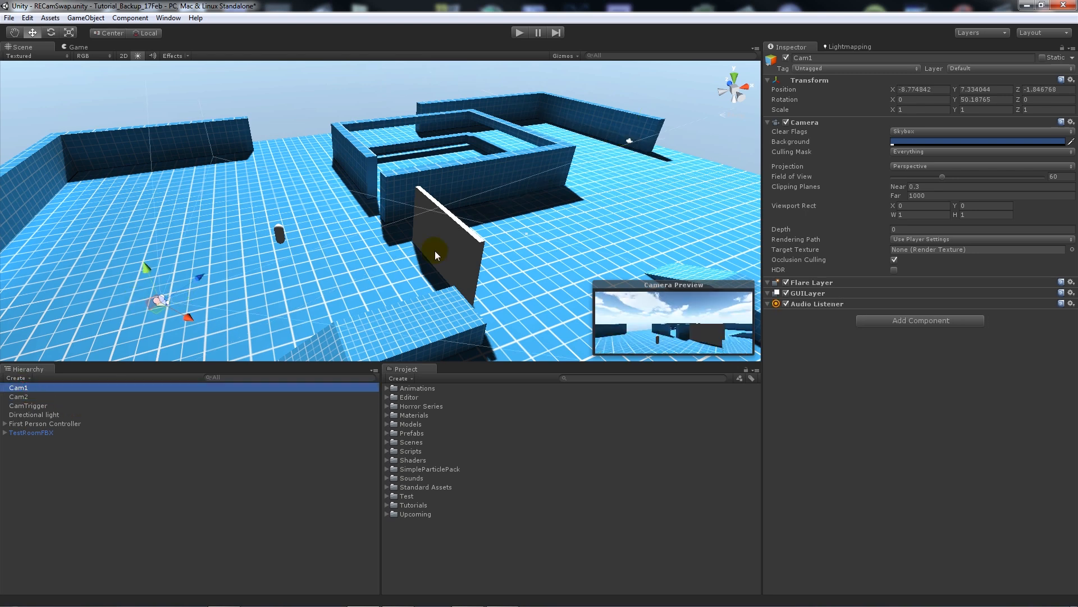
pyautogui.moveTo(645, 267)
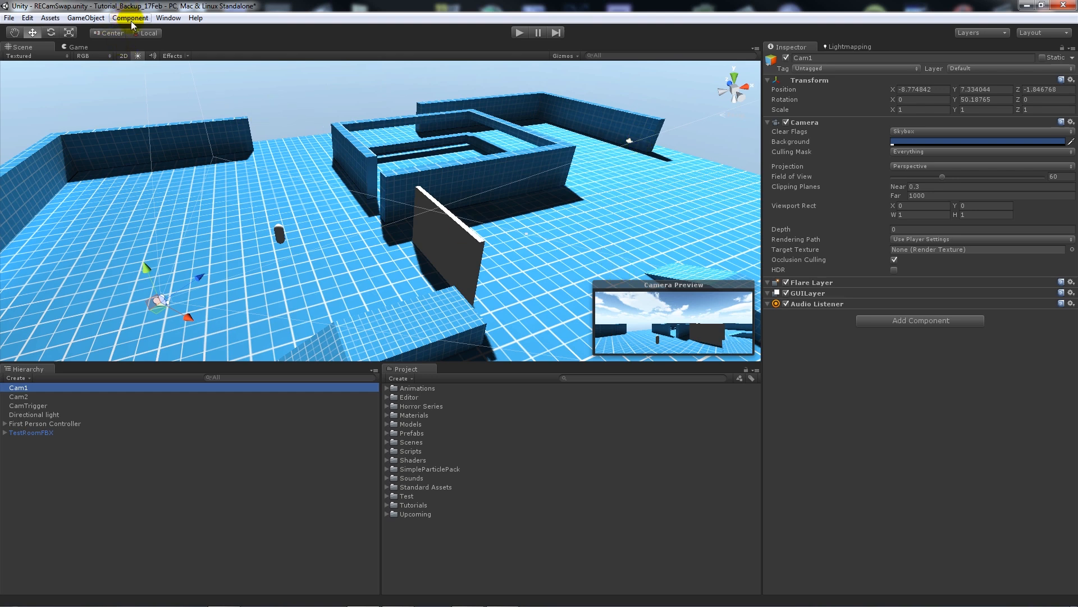
pyautogui.click(92, 17)
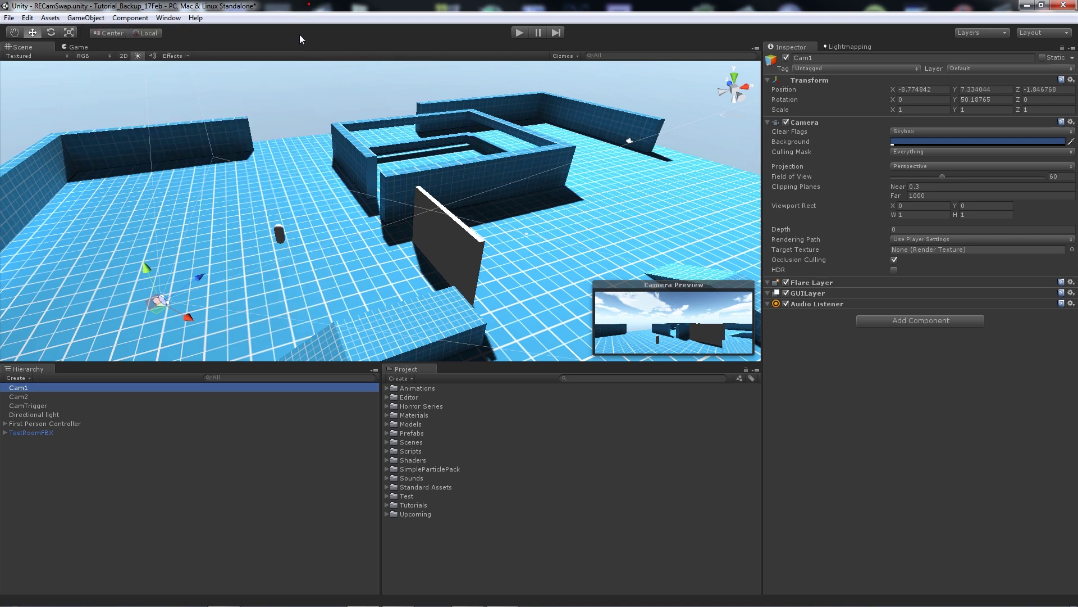
pyautogui.click(5, 423)
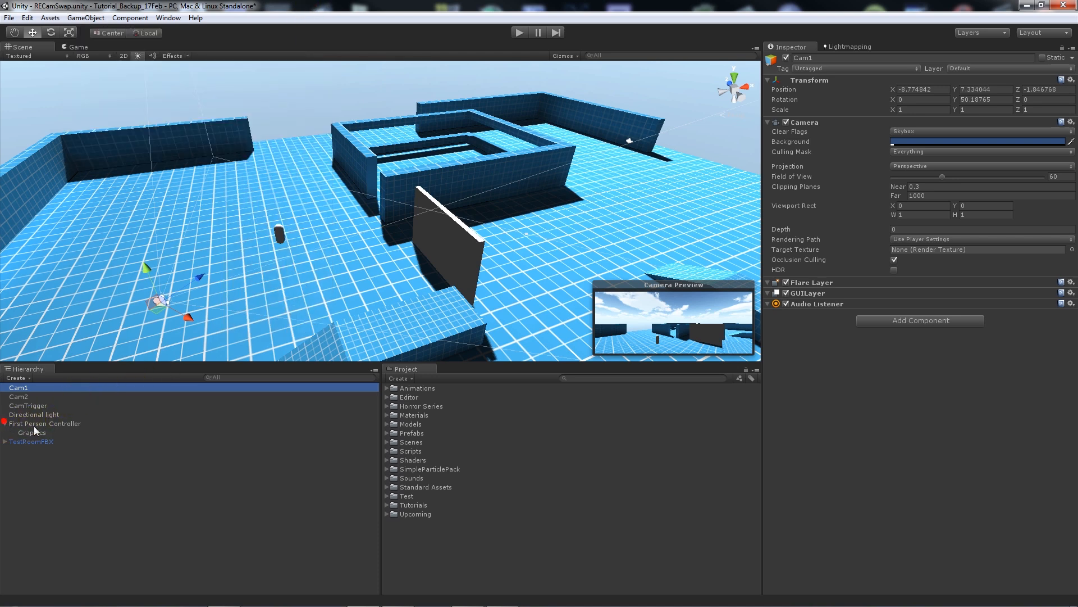
pyautogui.click(4, 424)
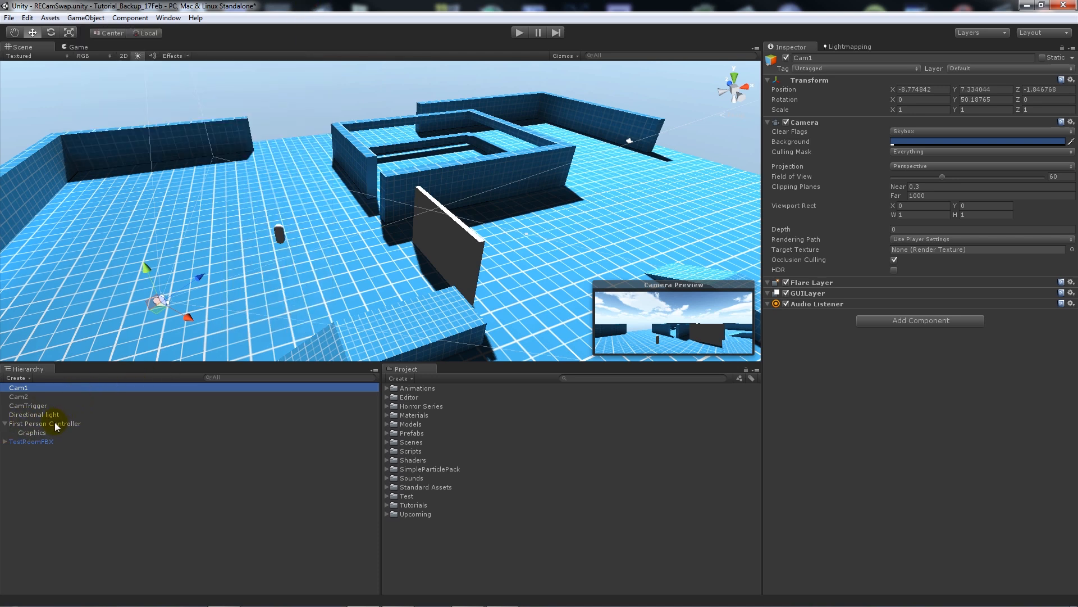
pyautogui.click(4, 423)
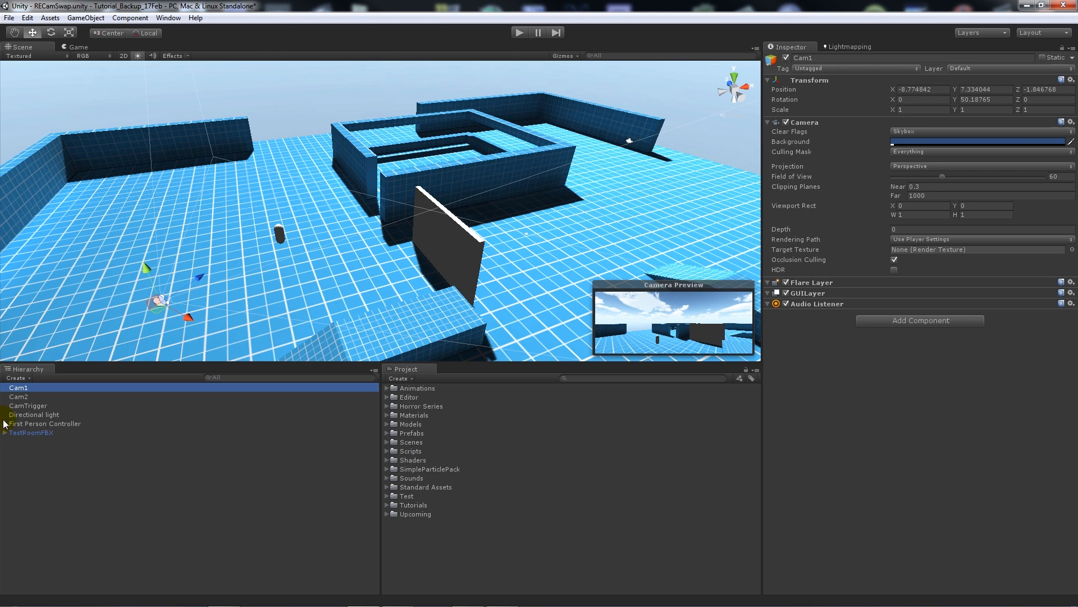
pyautogui.click(28, 406)
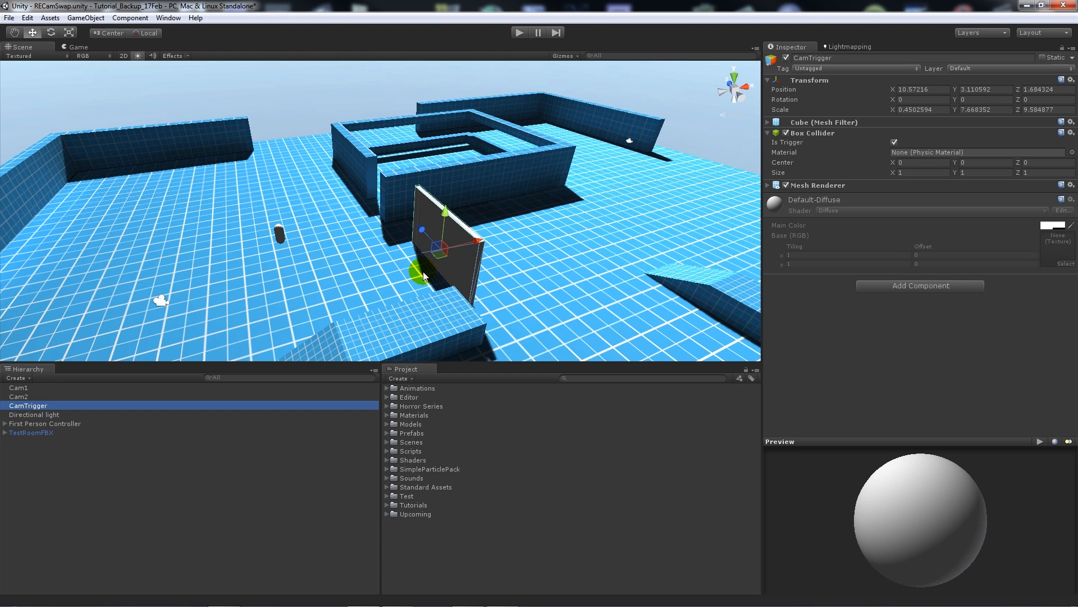
pyautogui.moveTo(441, 268)
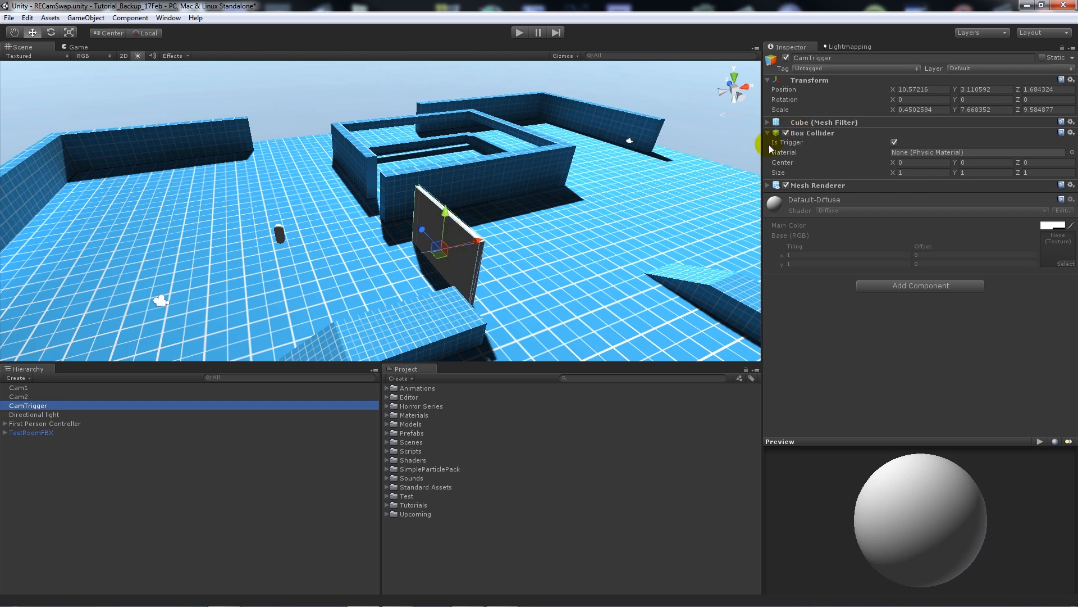
pyautogui.moveTo(68, 397)
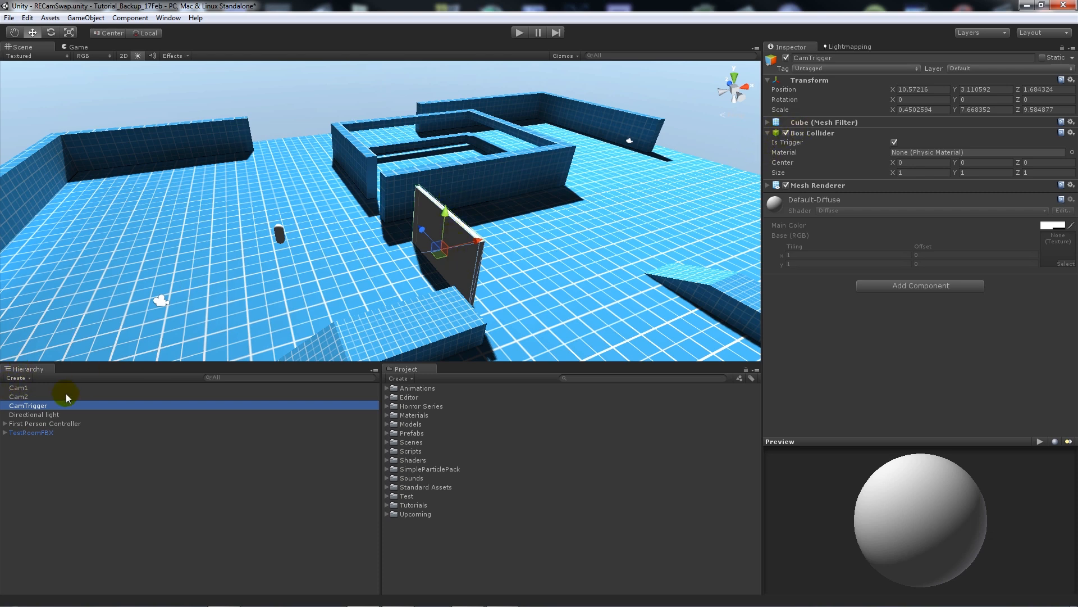
# Deselect CamTrigger so nothing is selected in the Hierarchy
pyautogui.click(45, 423)
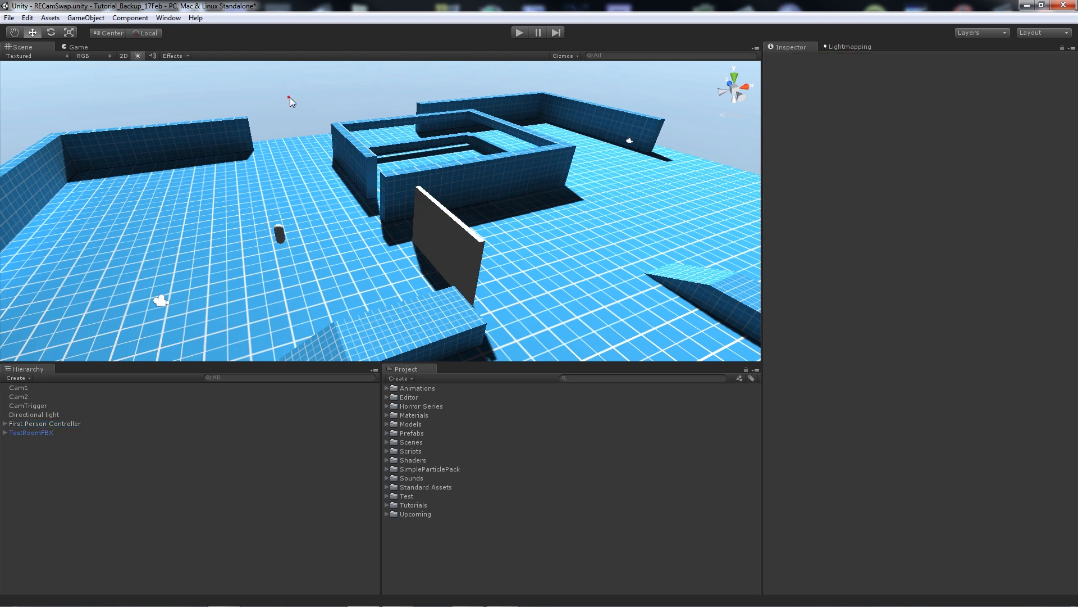
pyautogui.moveTo(452, 380)
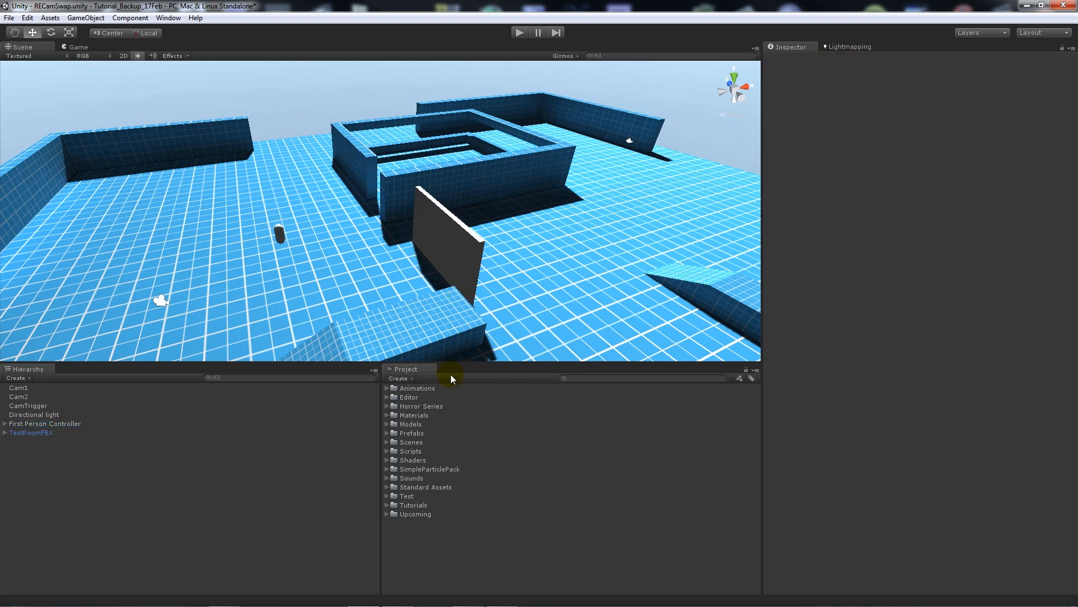
# Create a new JavaScript asset named SimpleSwap in the Upcoming folder and open it in MonoDevelop
pyautogui.rightClick(414, 515)
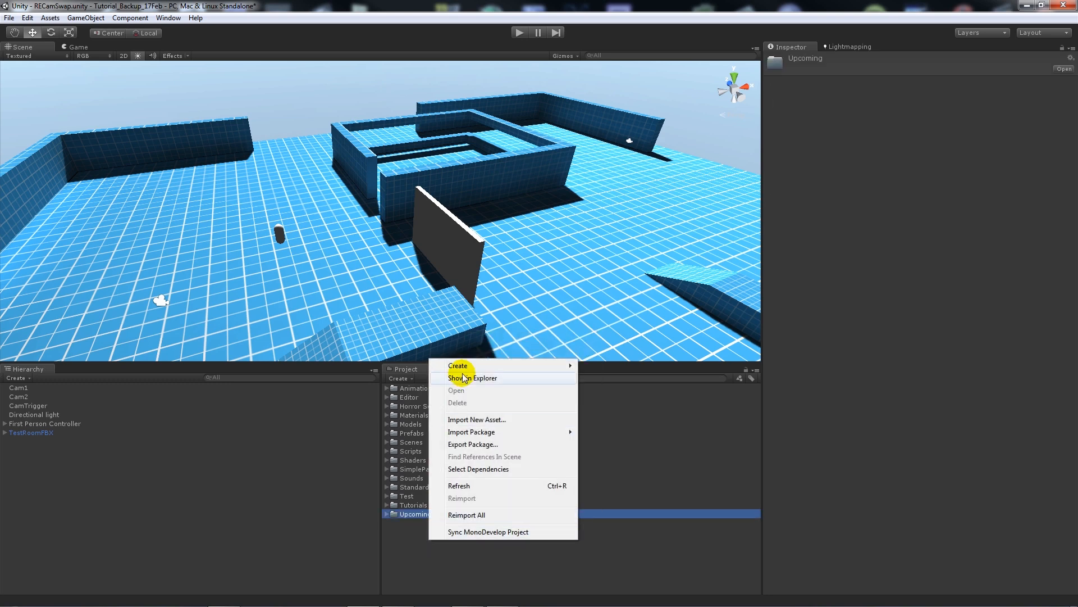
pyautogui.click(458, 365)
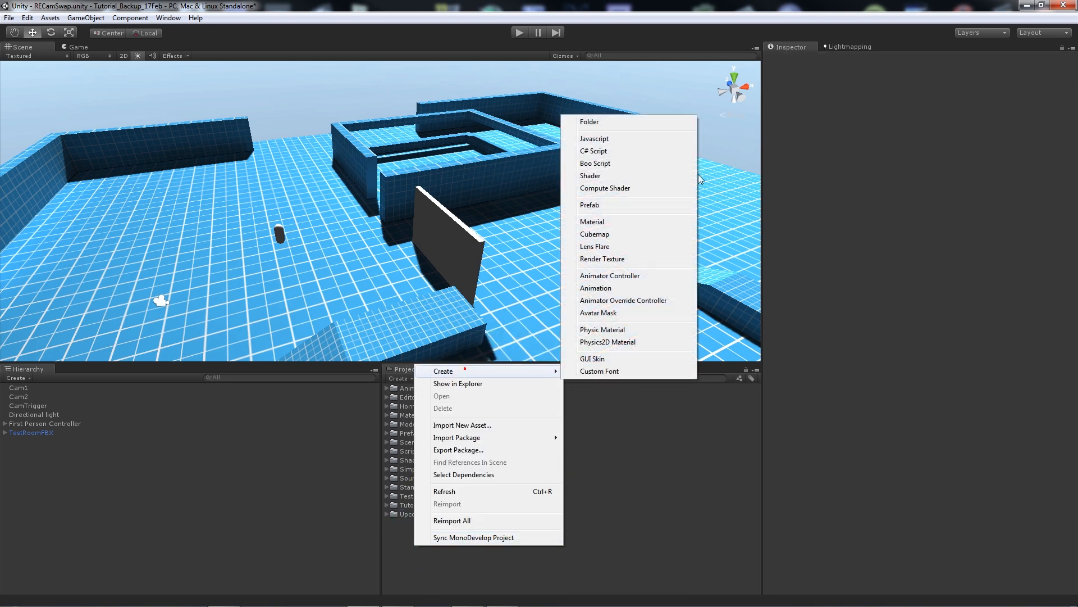
pyautogui.click(593, 151)
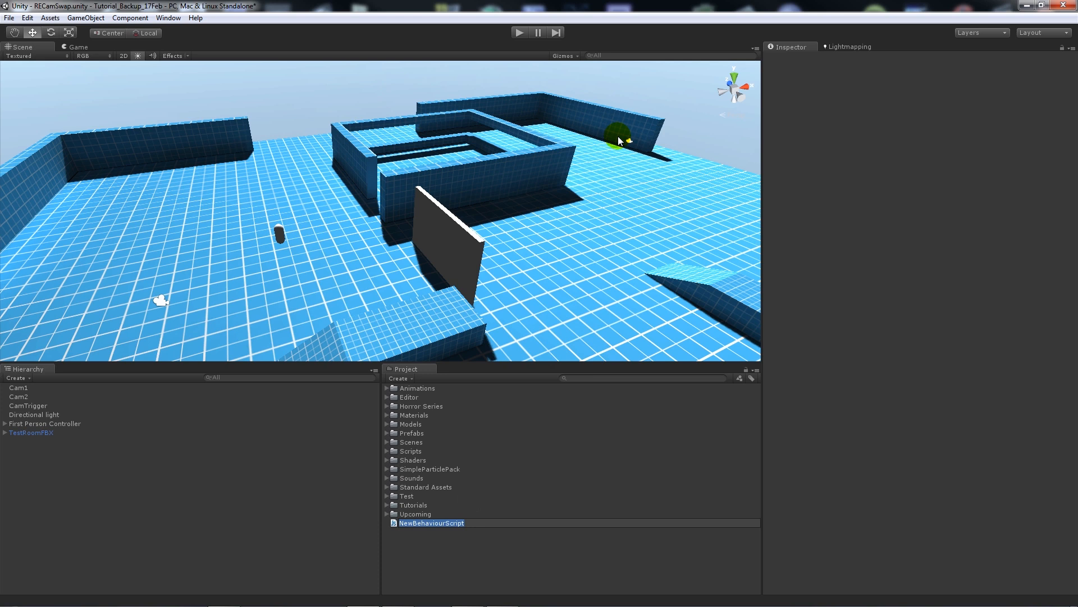
pyautogui.write('SimpleSwap')
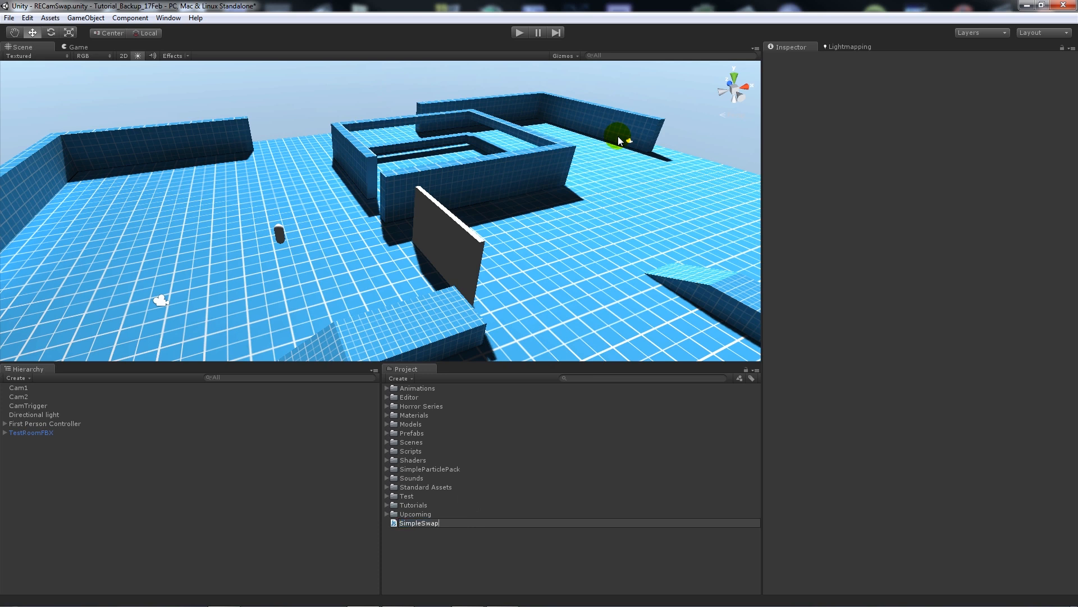
pyautogui.click(418, 523)
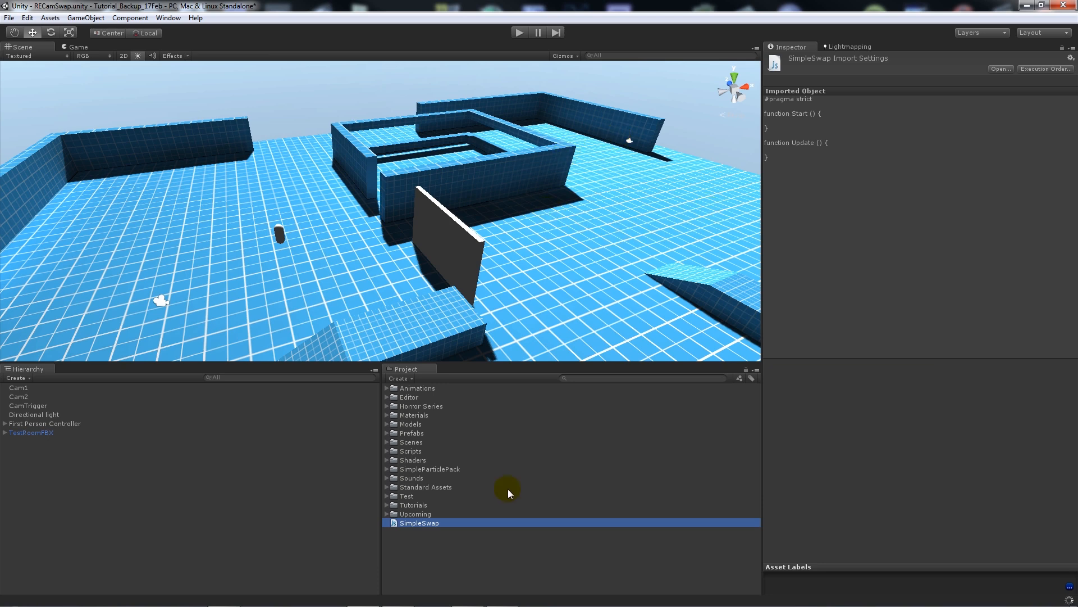
pyautogui.doubleClick(419, 523)
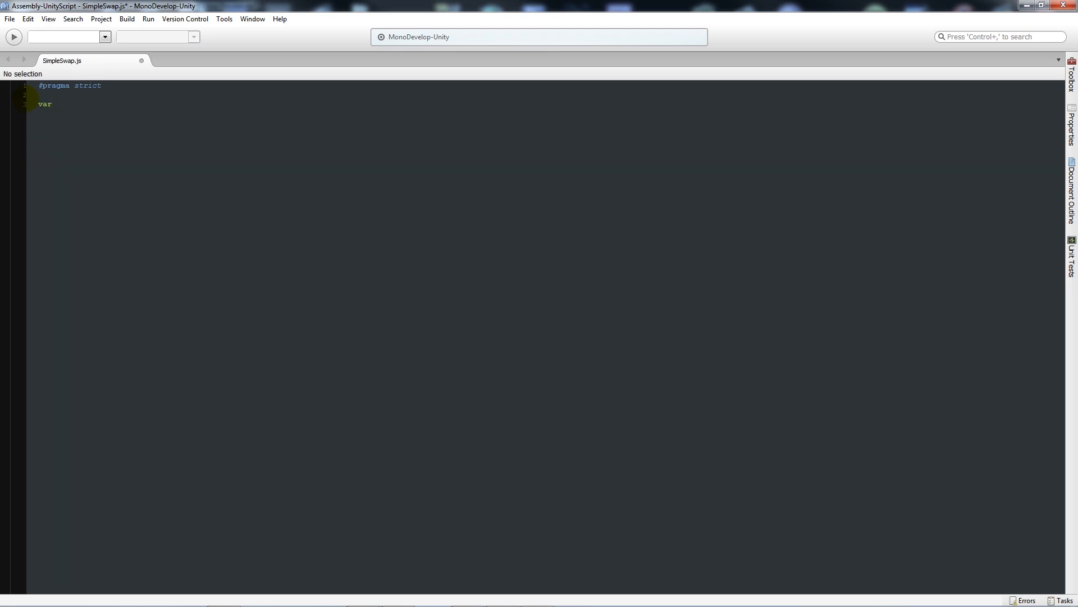
# Declare var cam1 : Camera, var cam2 : Camera and private var walkedIn : boolean = false
pyautogui.write('cam1 : Cam')
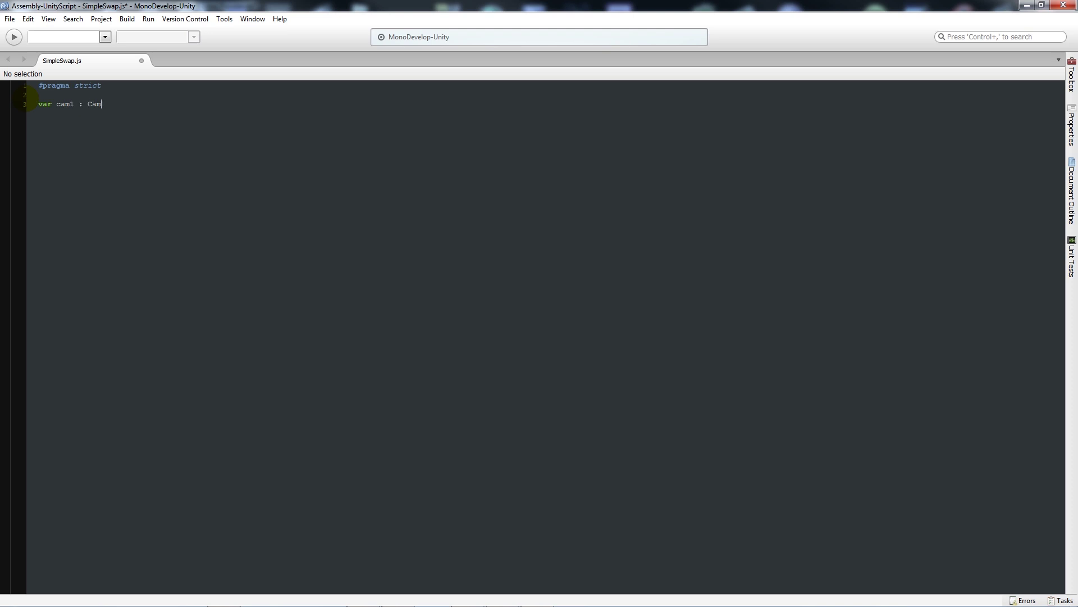
pyautogui.write('era;')
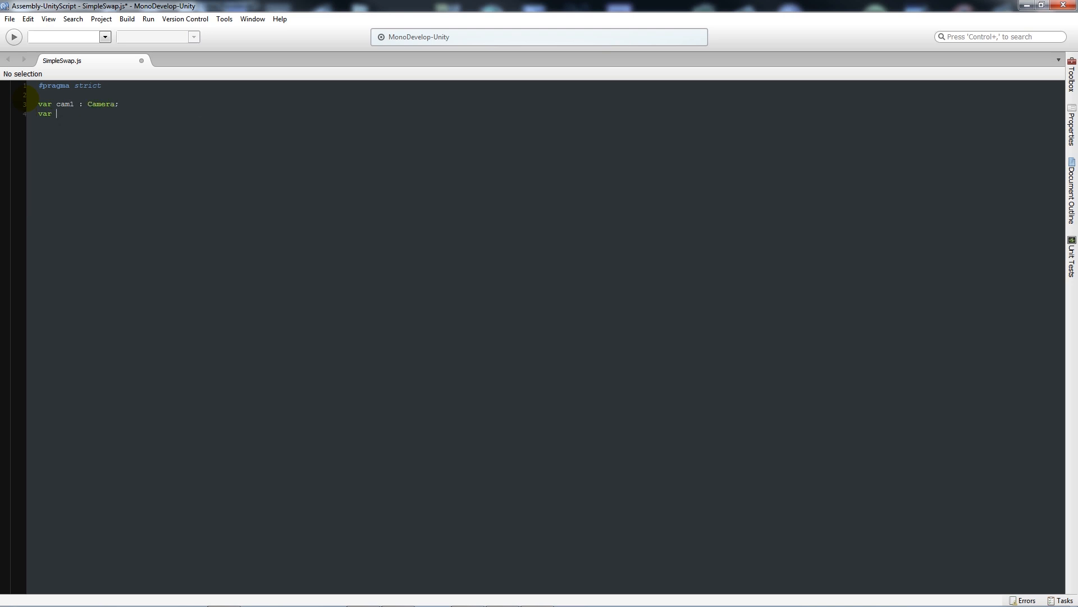
pyautogui.write('cam2 : Camera;')
pyautogui.write('pri')
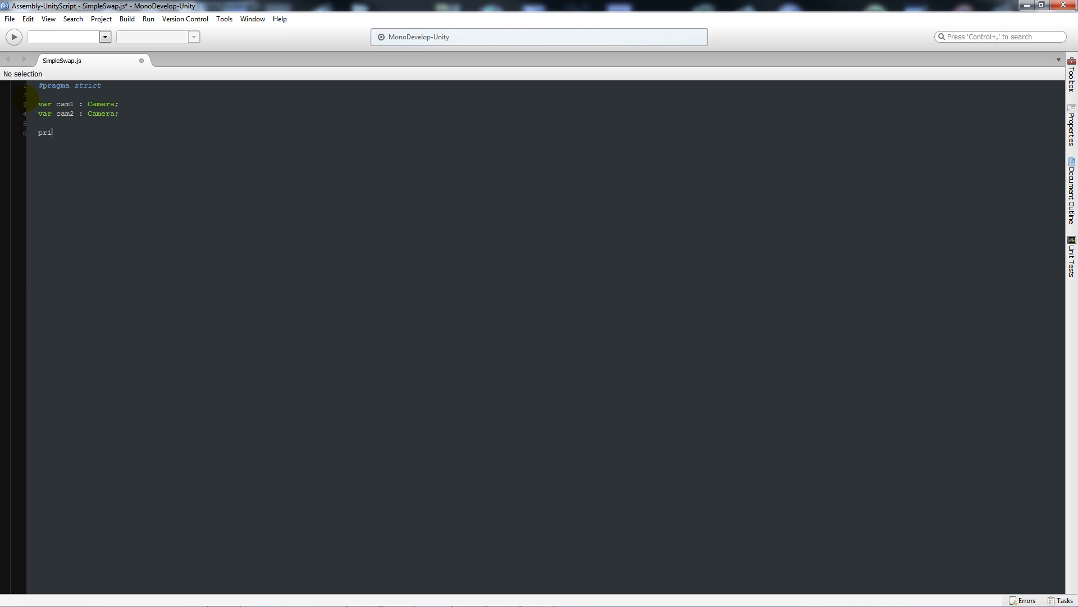
pyautogui.write('vate var')
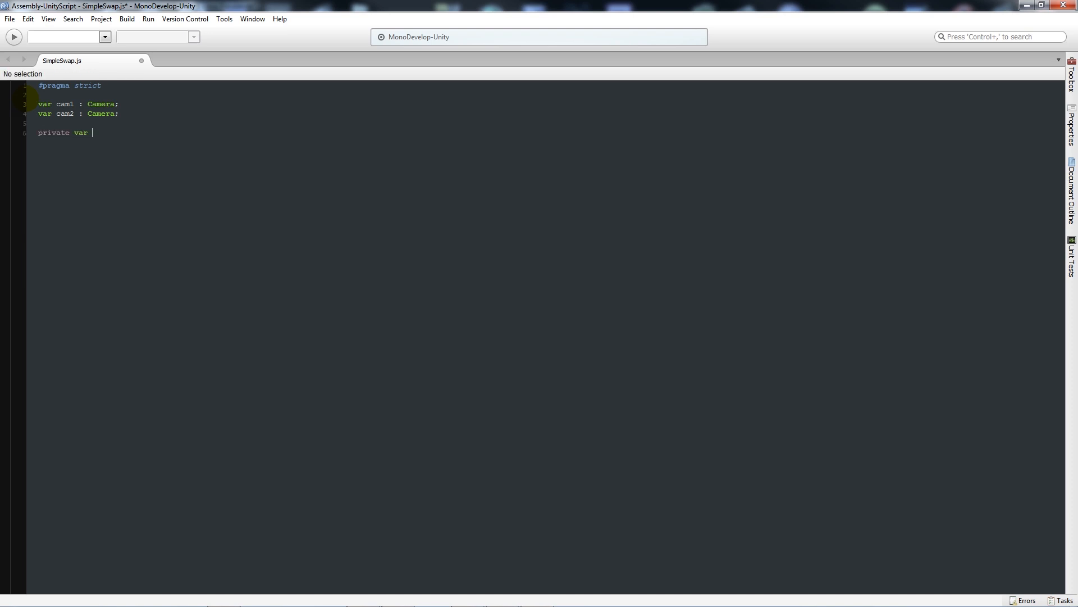
pyautogui.write('walkedi')
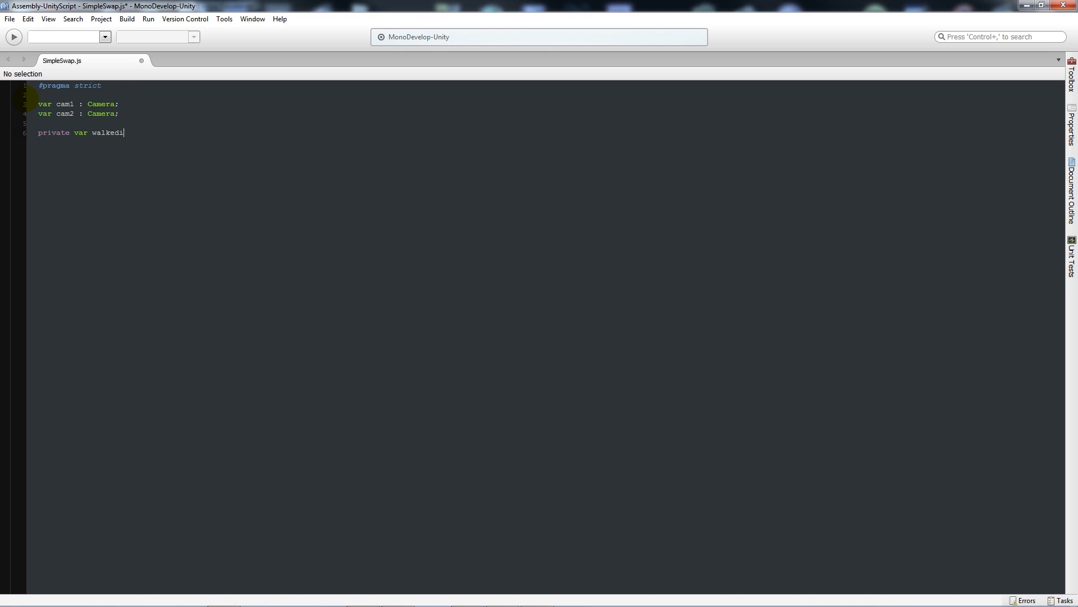
pyautogui.write('n : b')
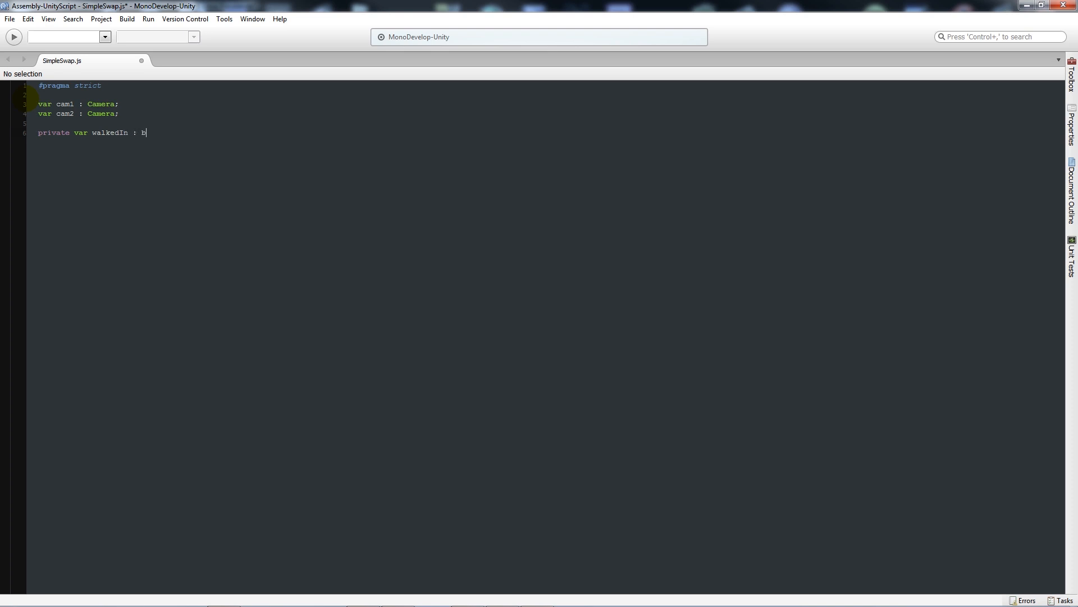
pyautogui.write('oolean = false;')
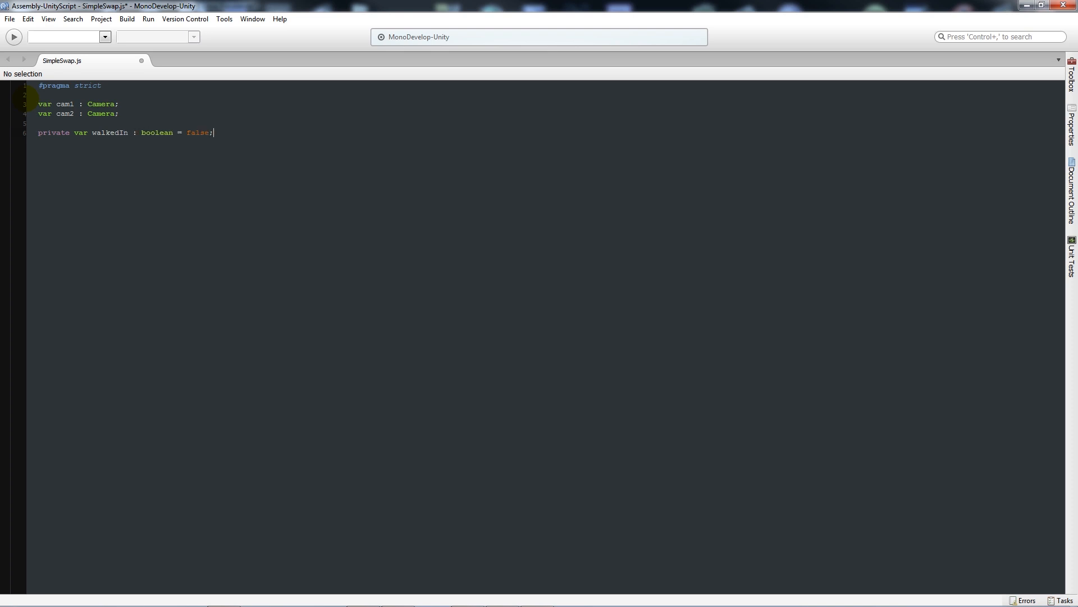
# Write Start() setting cam1.camera.enabled = true and cam2.camera.enabled = false
pyautogui.write('function Start(')
pyautogui.write('{')
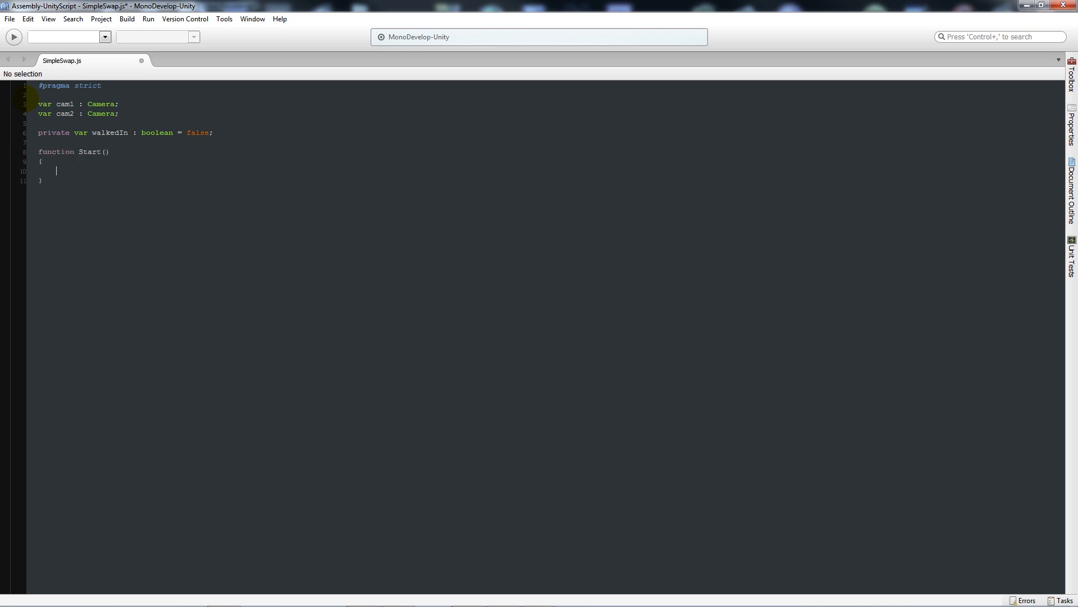
pyautogui.write('c')
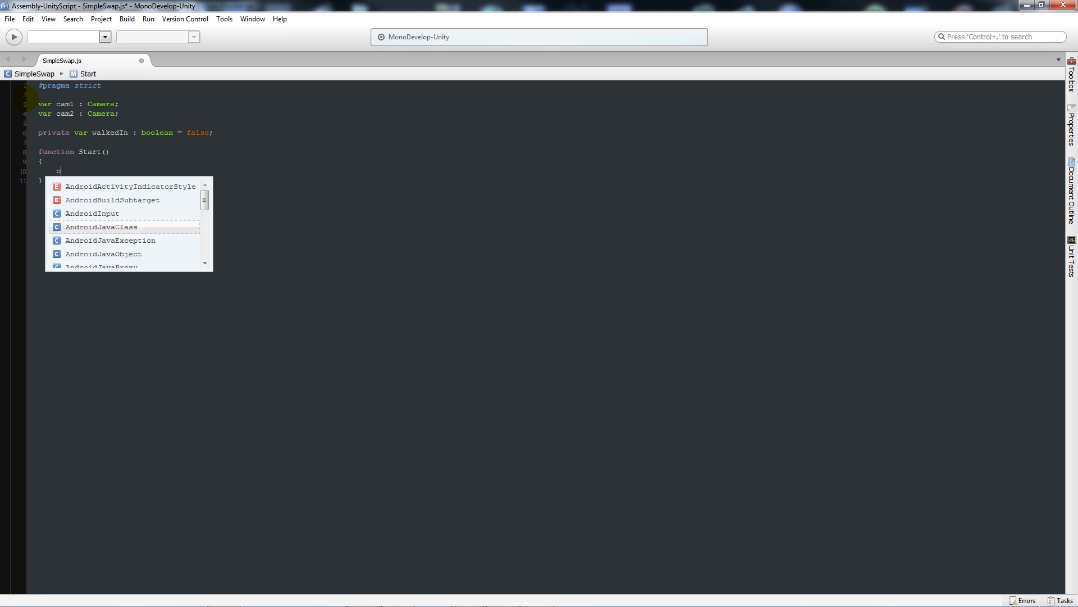
pyautogui.write('am1.')
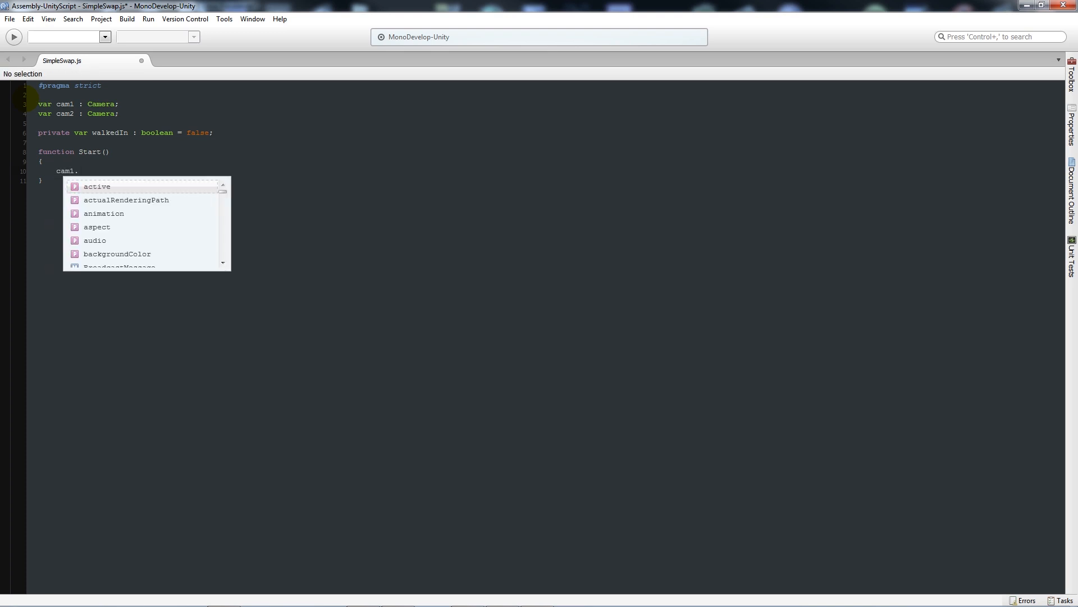
pyautogui.write('camera.enabled = true;')
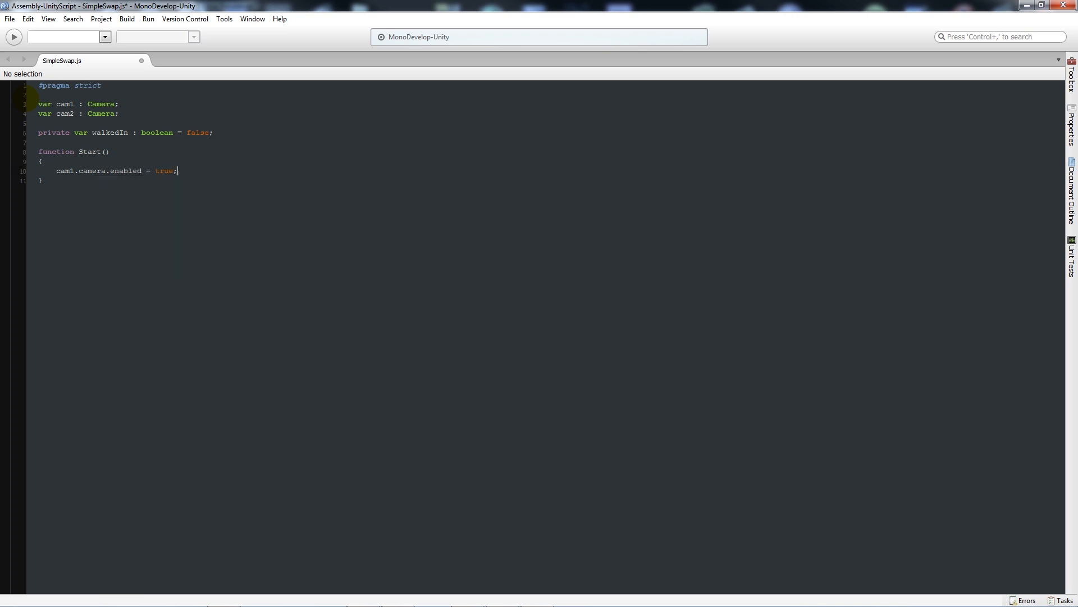
pyautogui.write('cam2.camera.enabled = f')
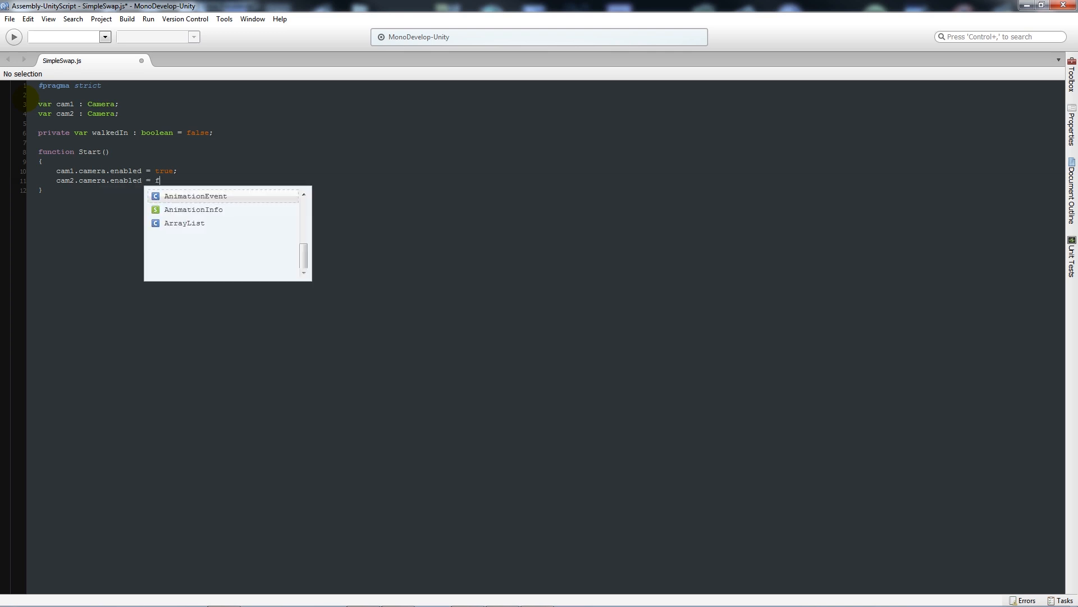
pyautogui.write('alse;')
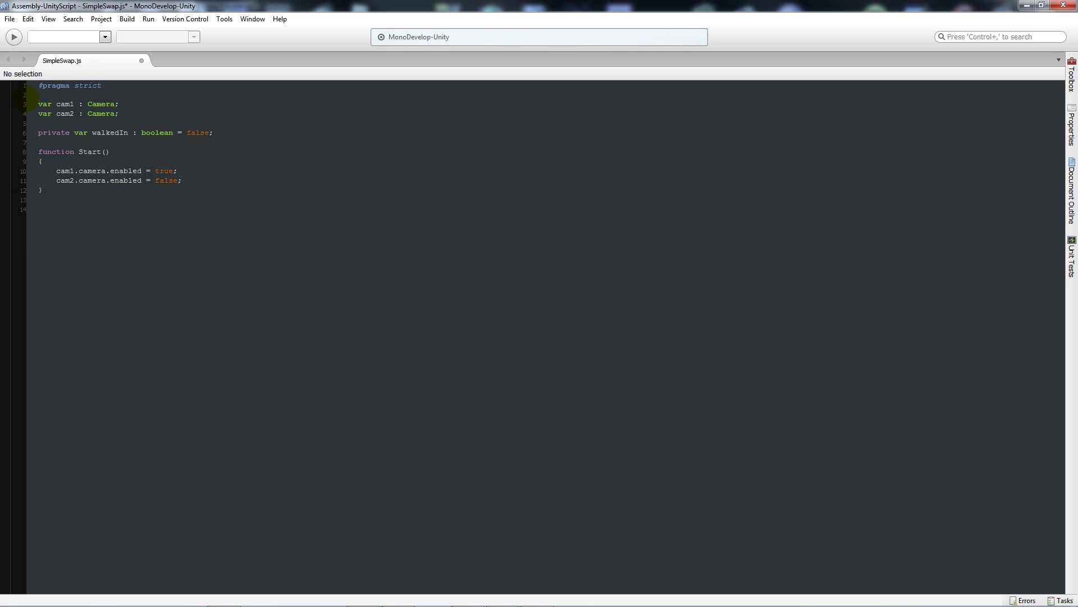
pyautogui.write('function (')
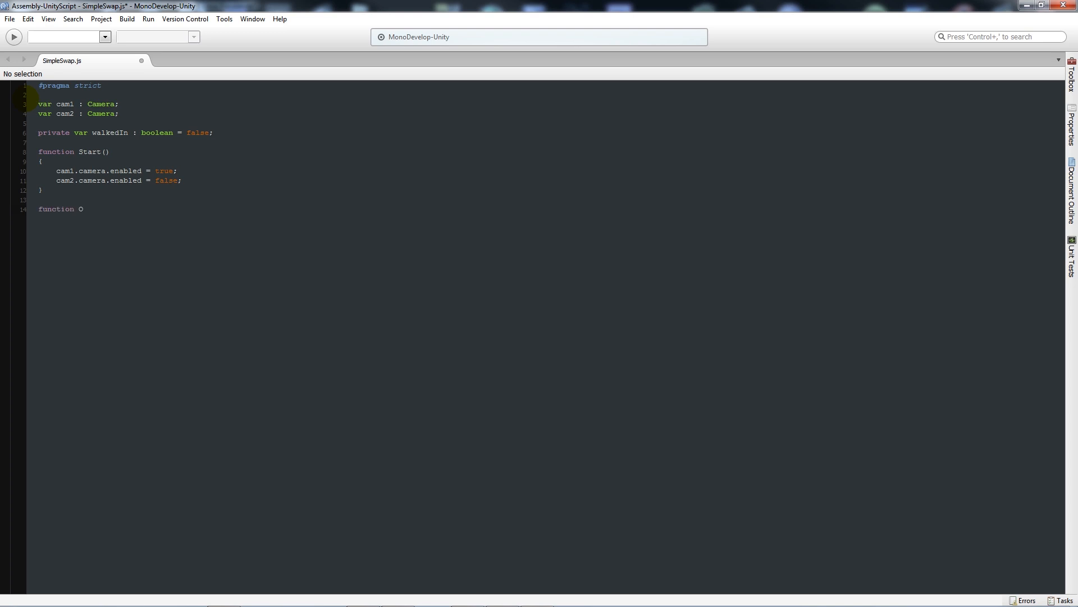
# Write OnTriggerEnter(Col : Collider) with an if(Col.tag == "Player") check
pyautogui.write('nTriggerEnter')
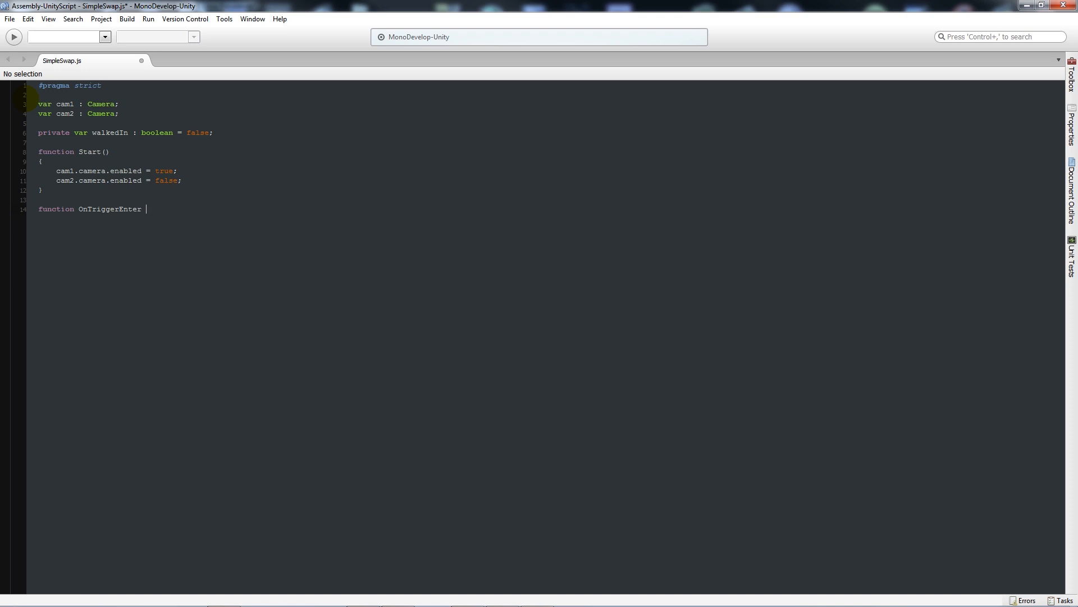
pyautogui.write('(Col')
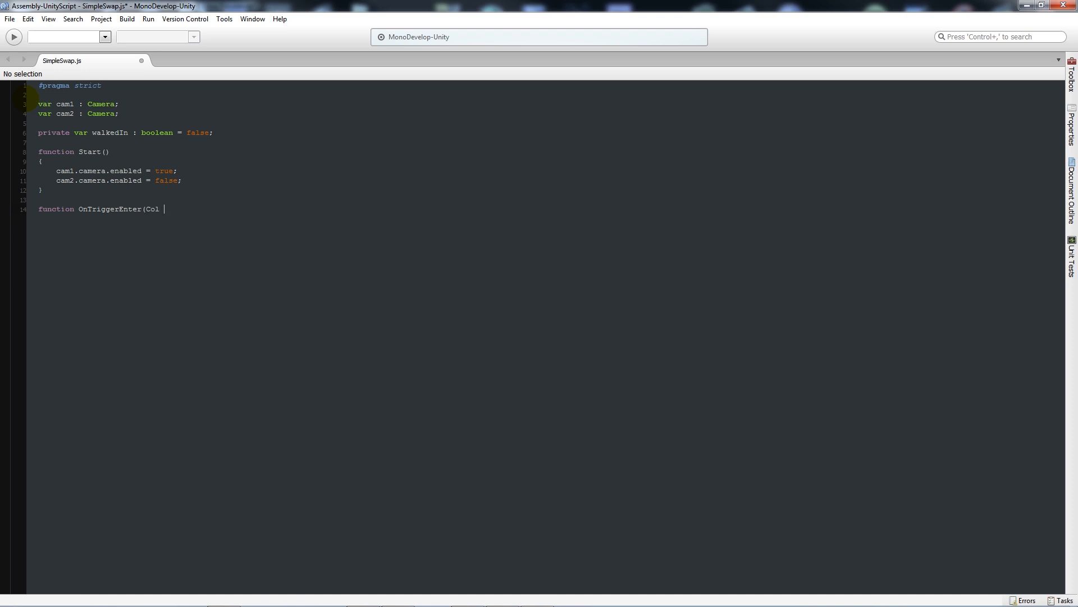
pyautogui.write(': Collid')
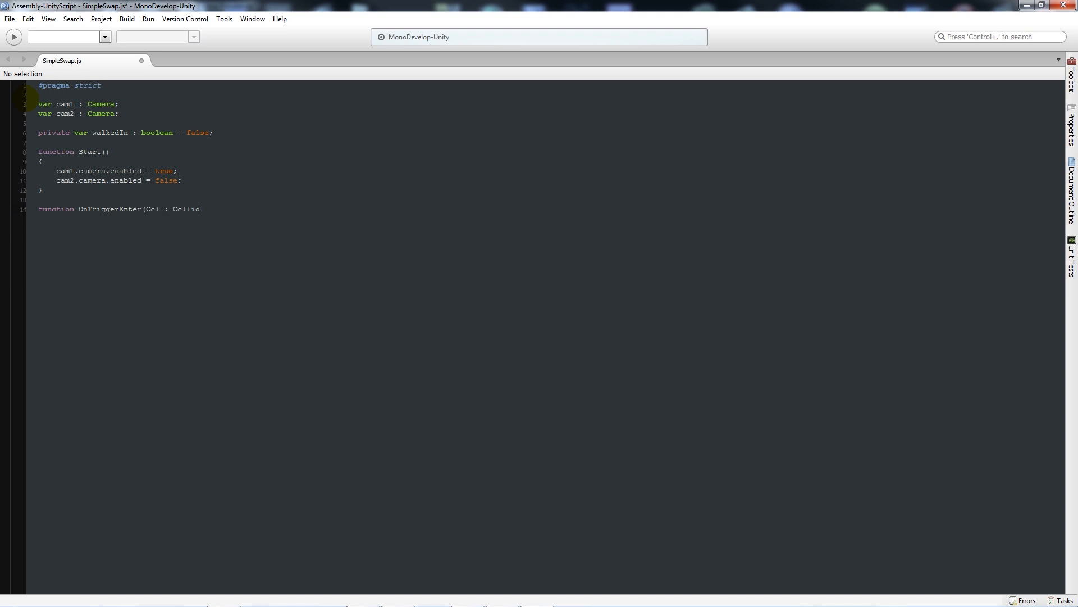
pyautogui.write('der)')
pyautogui.write('{')
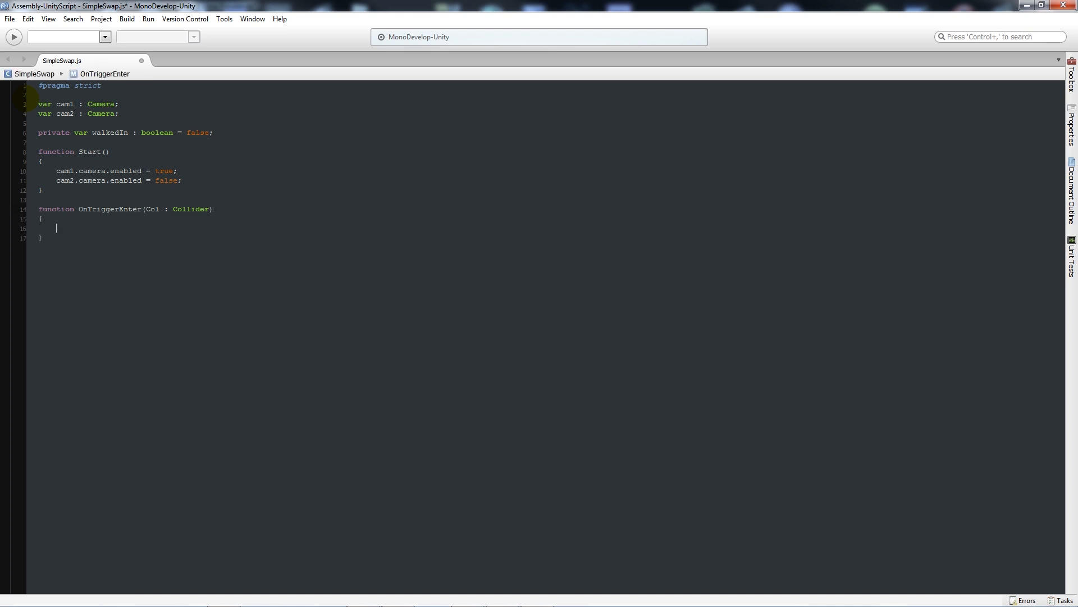
pyautogui.write('if(Col.tag')
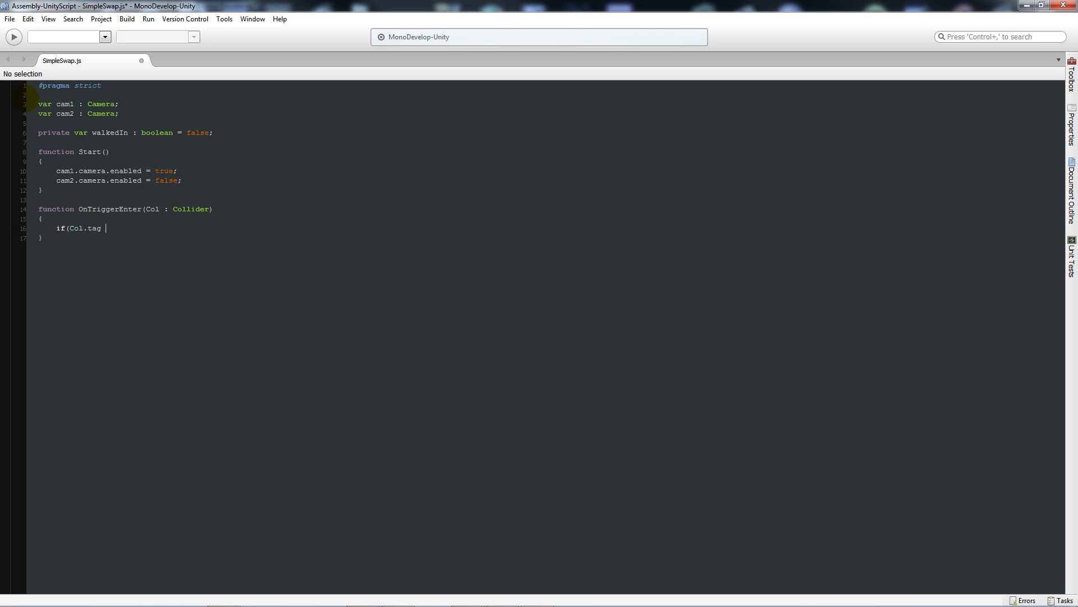
pyautogui.write('==')
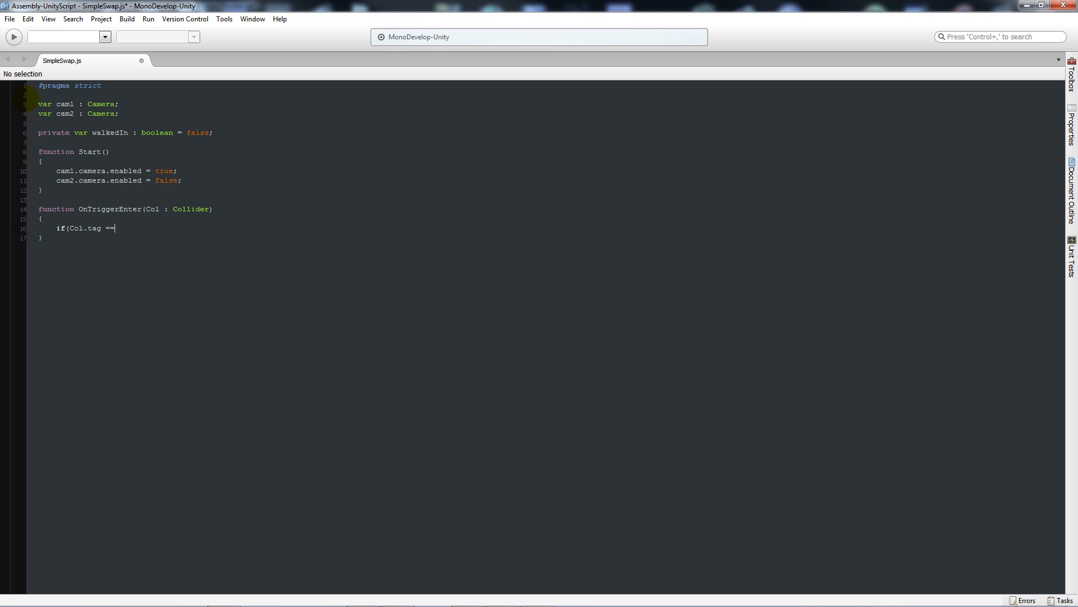
pyautogui.write('"Player")')
pyautogui.write('{')
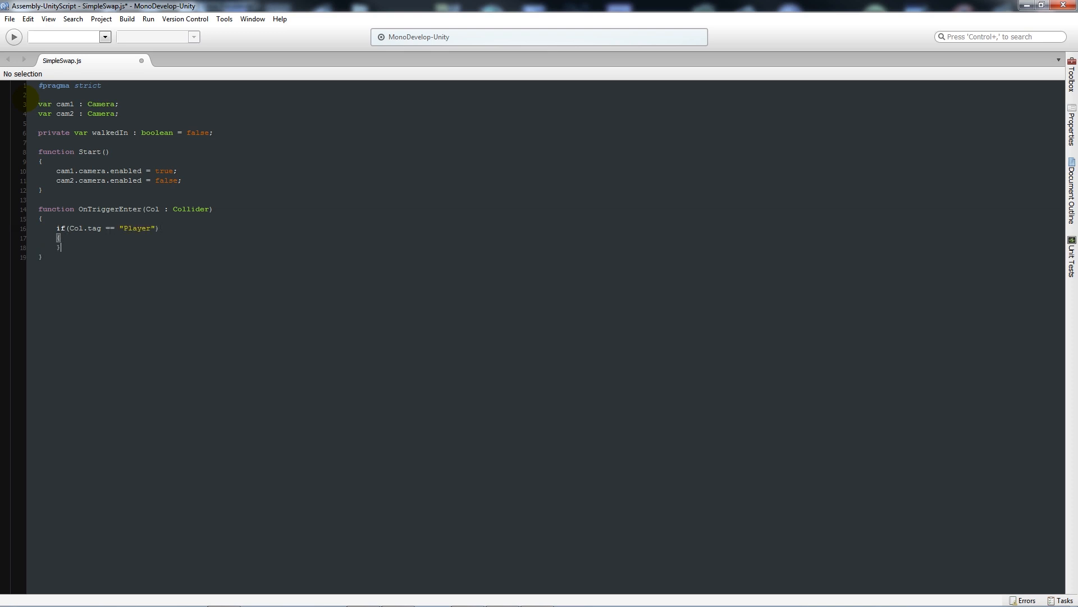
# Toggle the flag inside the Player check with walkedIn = !walkedIn;
pyautogui.press('Return')
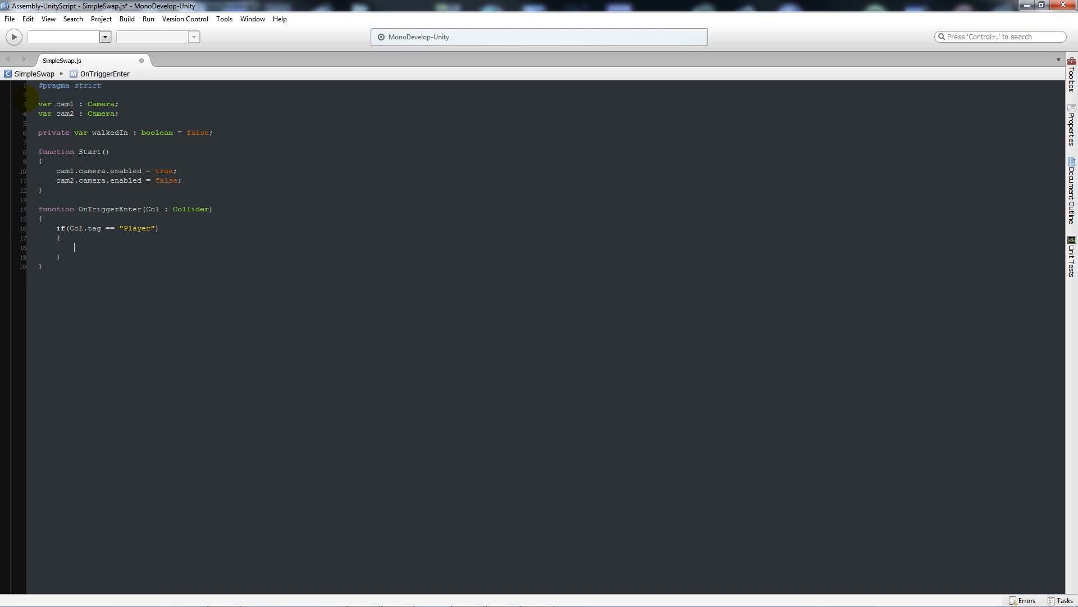
pyautogui.write('walkedIn')
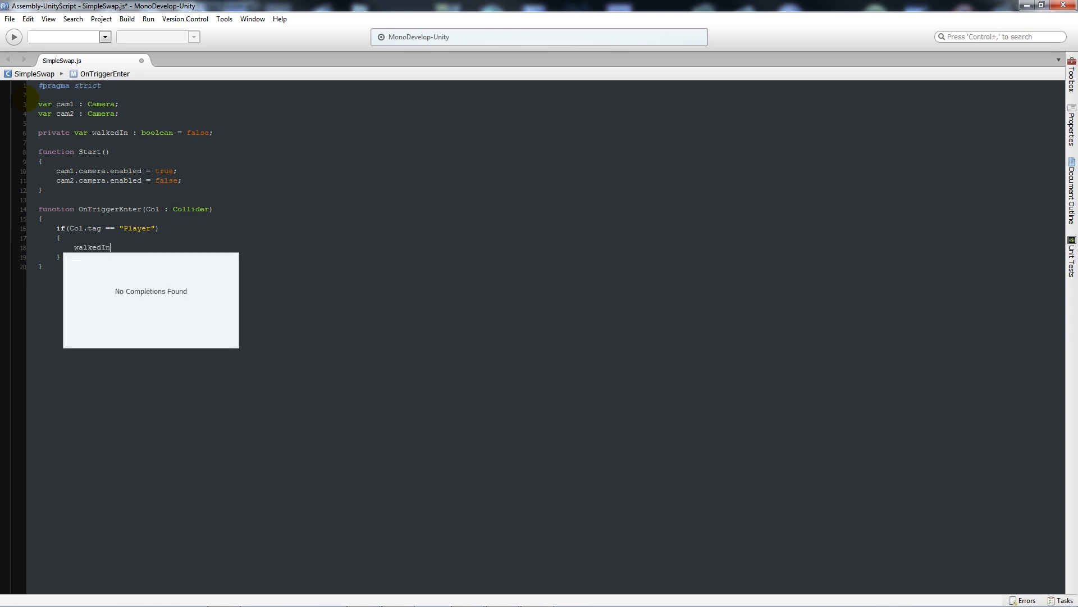
pyautogui.write('= !')
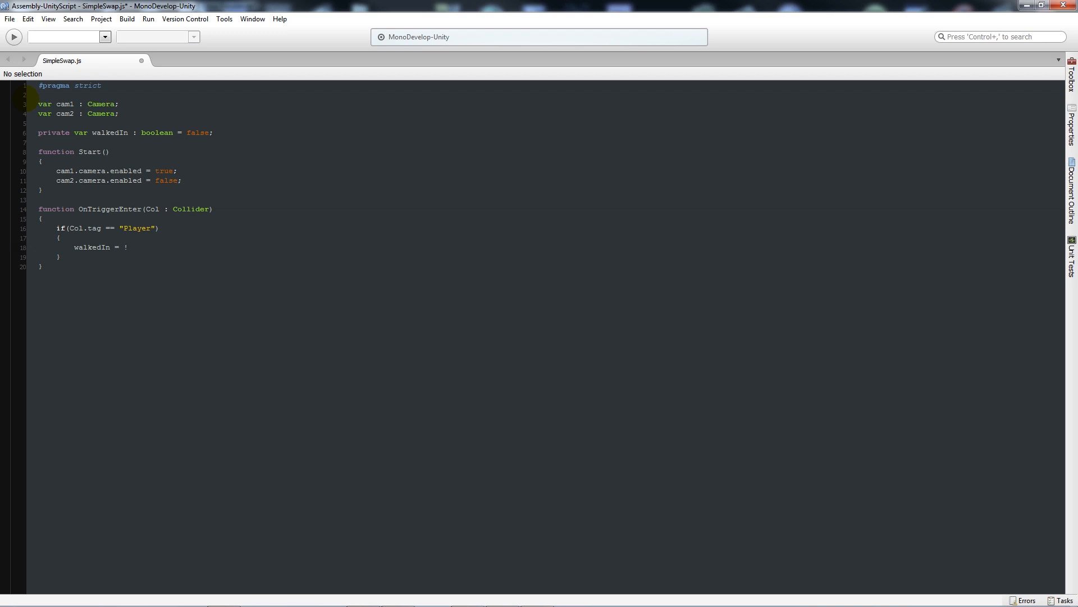
pyautogui.write('walkedIn;')
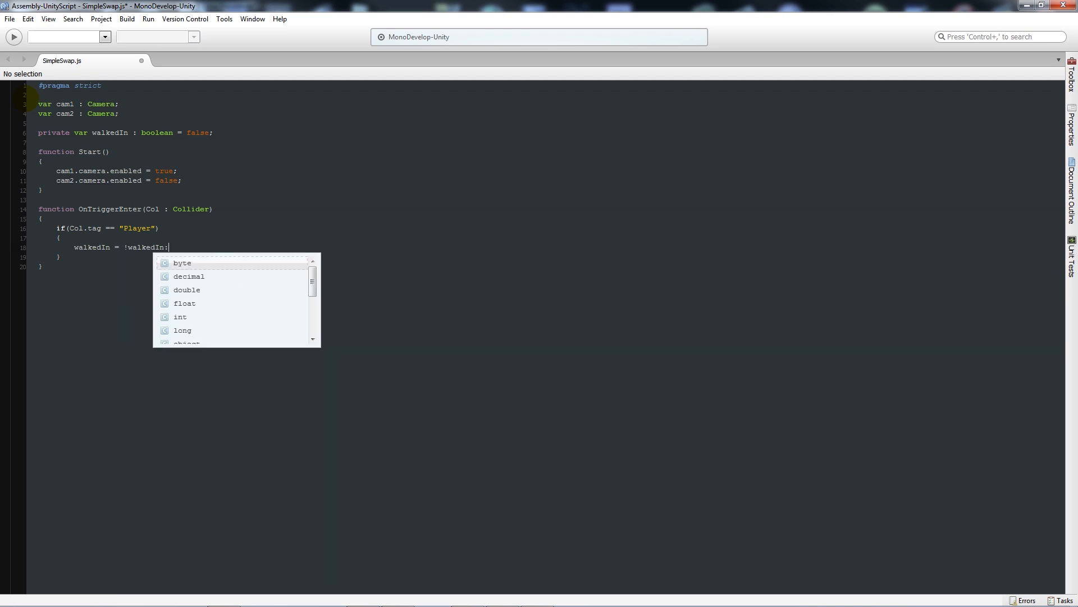
pyautogui.press('Escape')
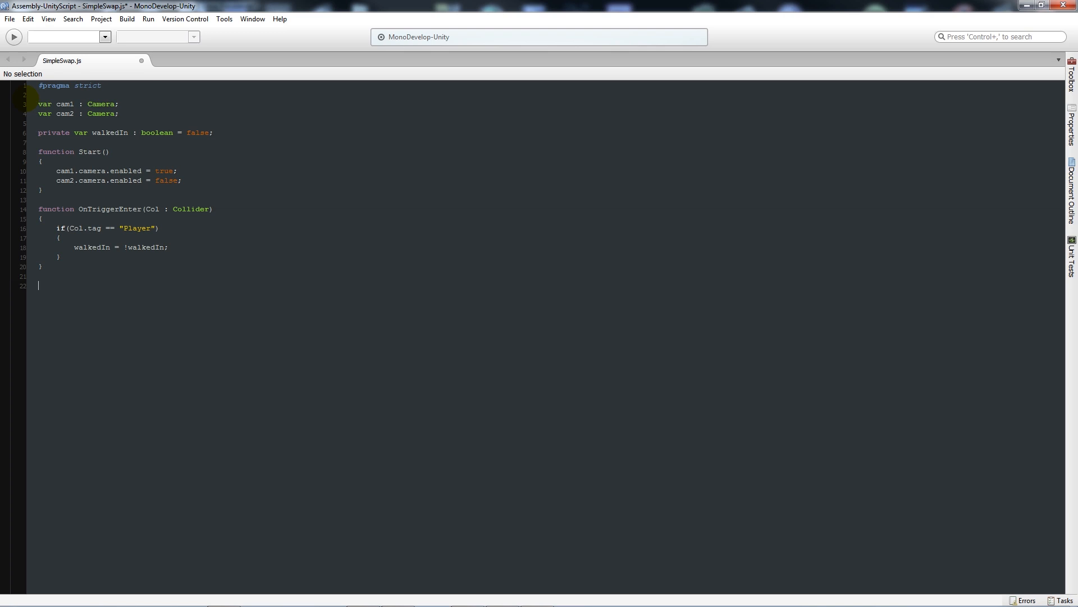
# Write Update() with if(walkedIn == true) setting cam1.camera.enabled = false and cam2.camera.enabled = true
pyautogui.write('function')
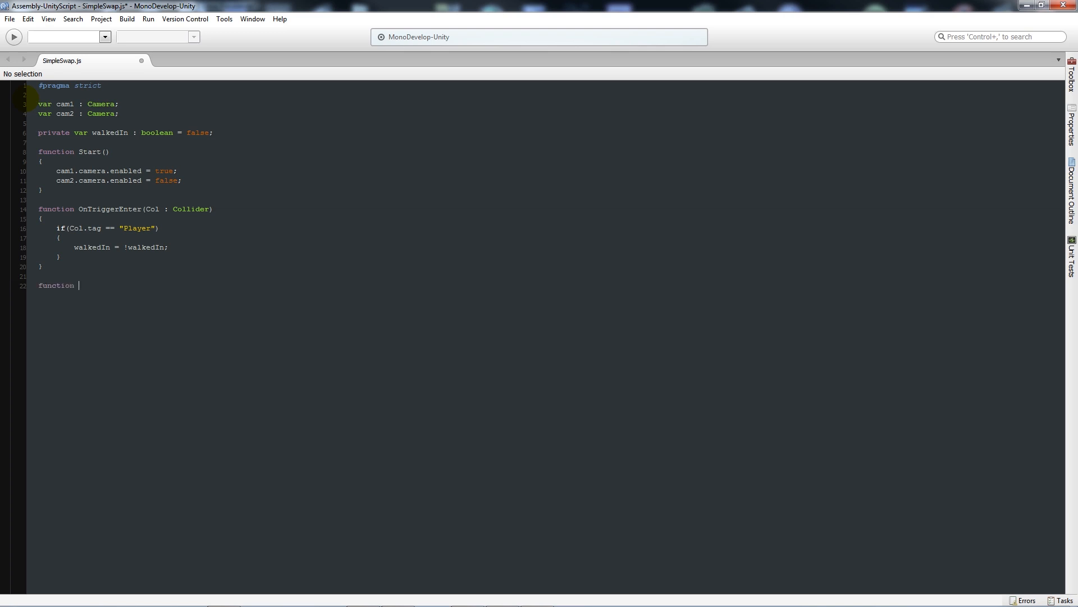
pyautogui.write('Update()')
pyautogui.write('{')
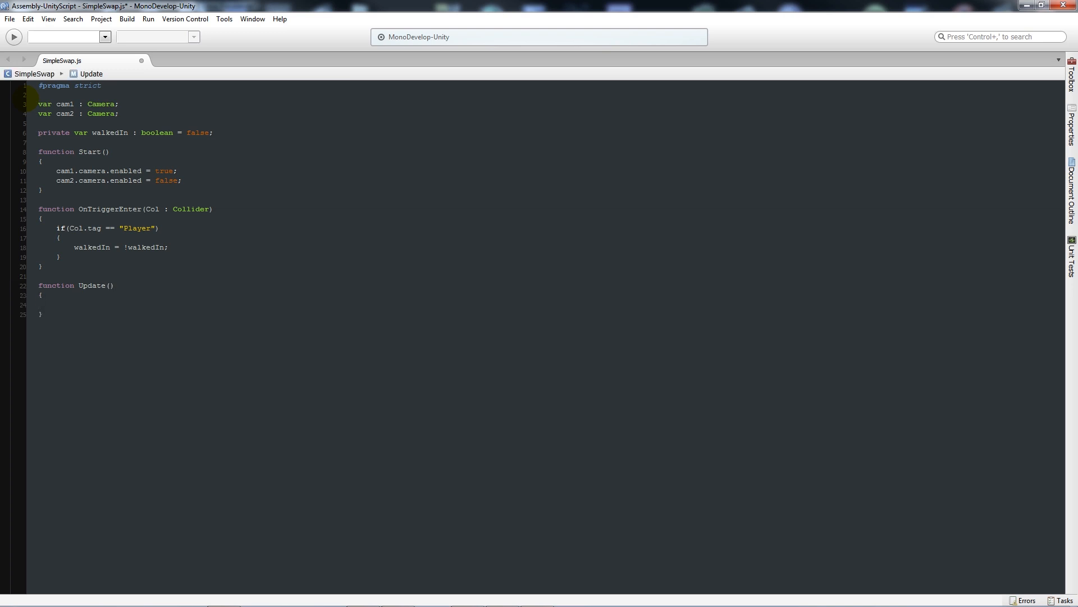
pyautogui.write('if (')
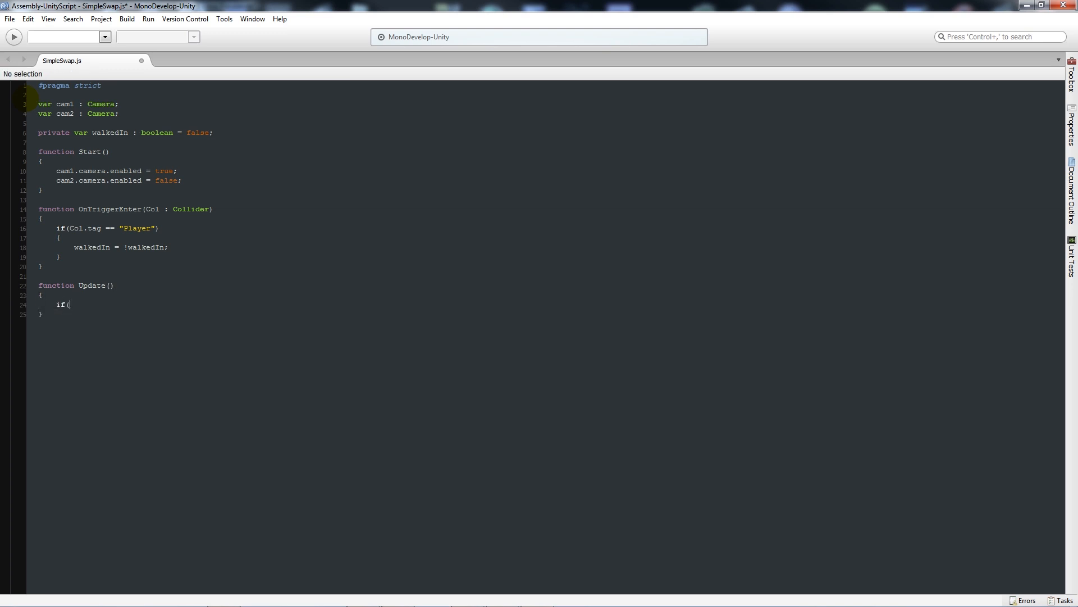
pyautogui.write('walked')
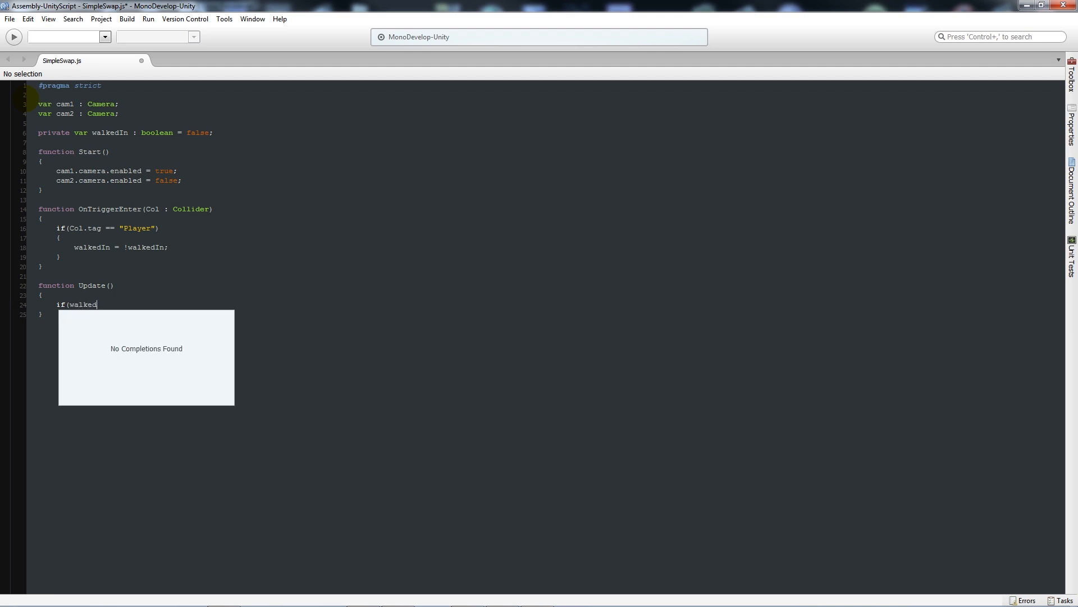
pyautogui.write('In == true')
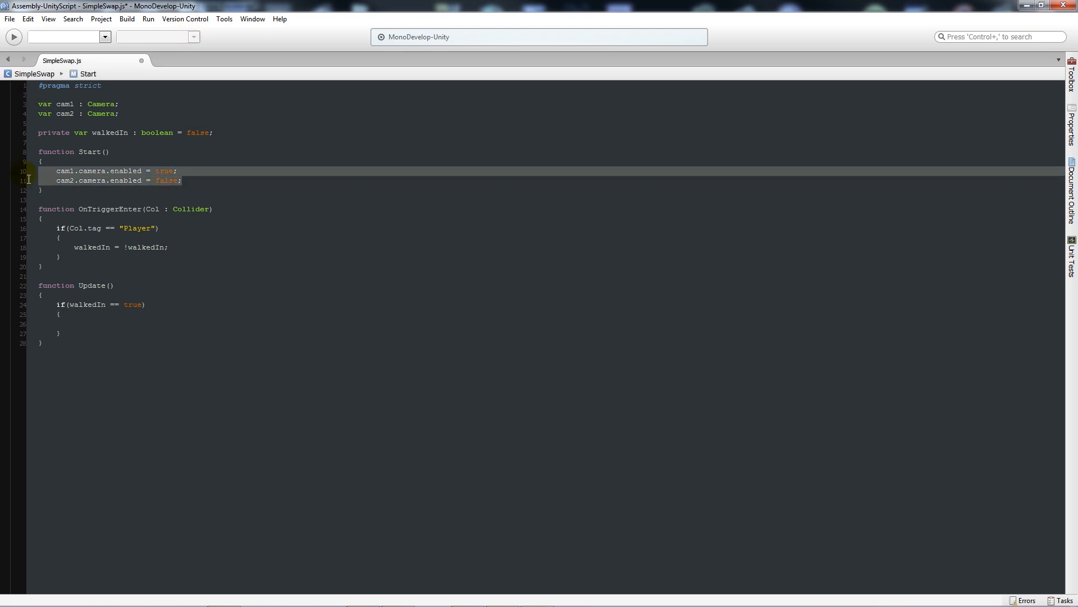
pyautogui.write('cam1.camera.enabled = true;')
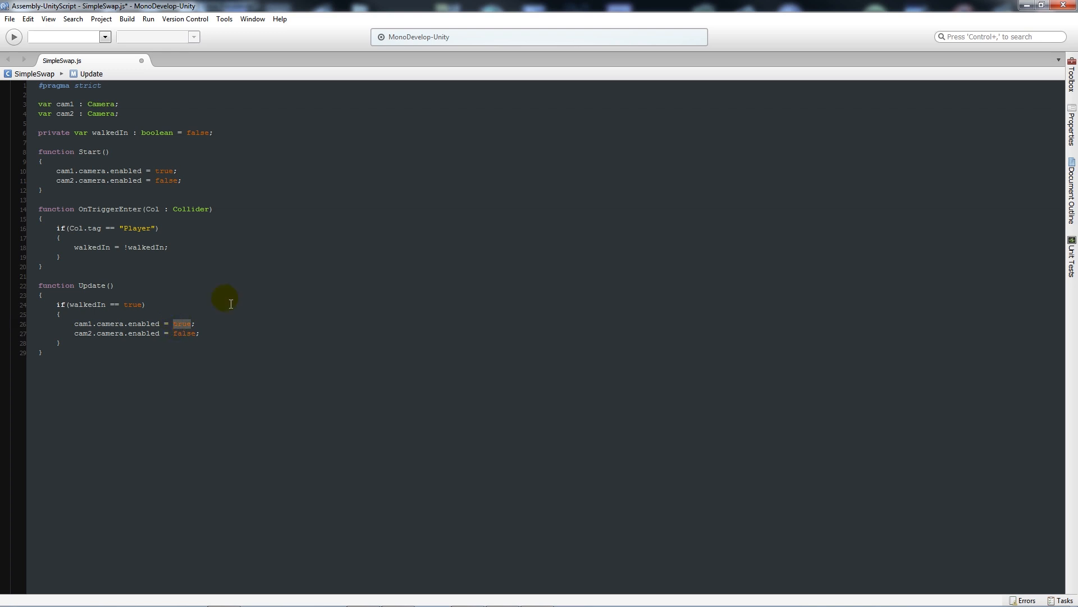
pyautogui.write('false')
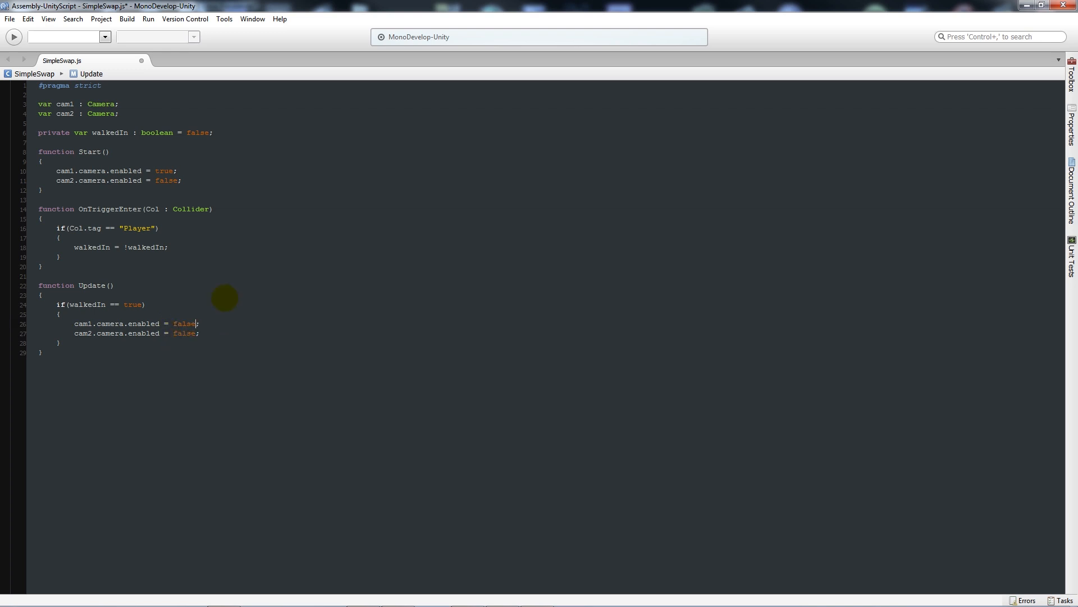
pyautogui.write('tru')
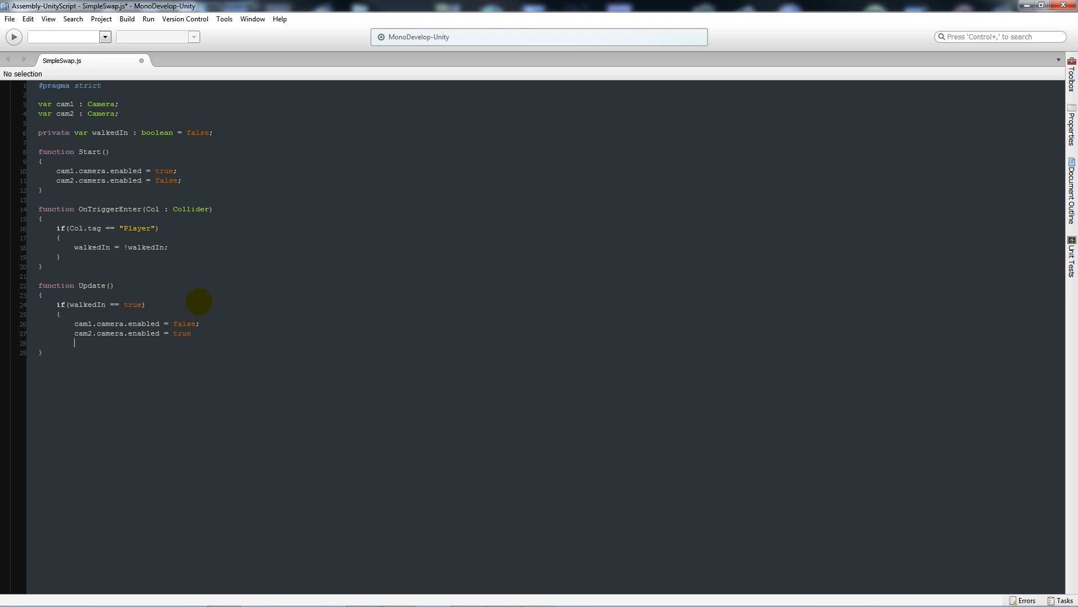
pyautogui.write(';')
pyautogui.write('}')
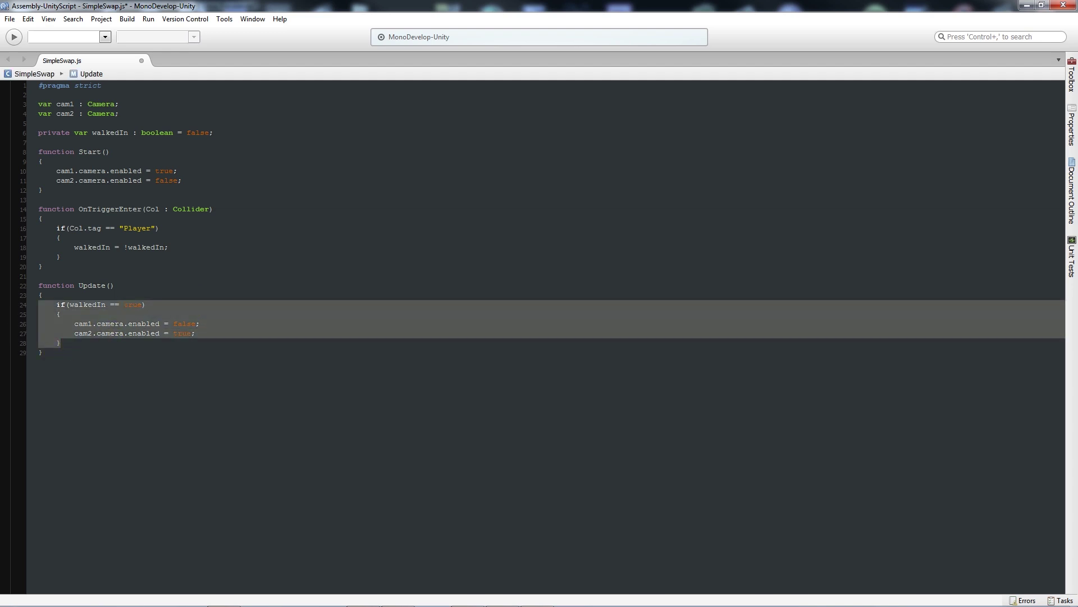
# Paste a copy of the if block below and change its condition to walkedIn == false
pyautogui.click(74, 348)
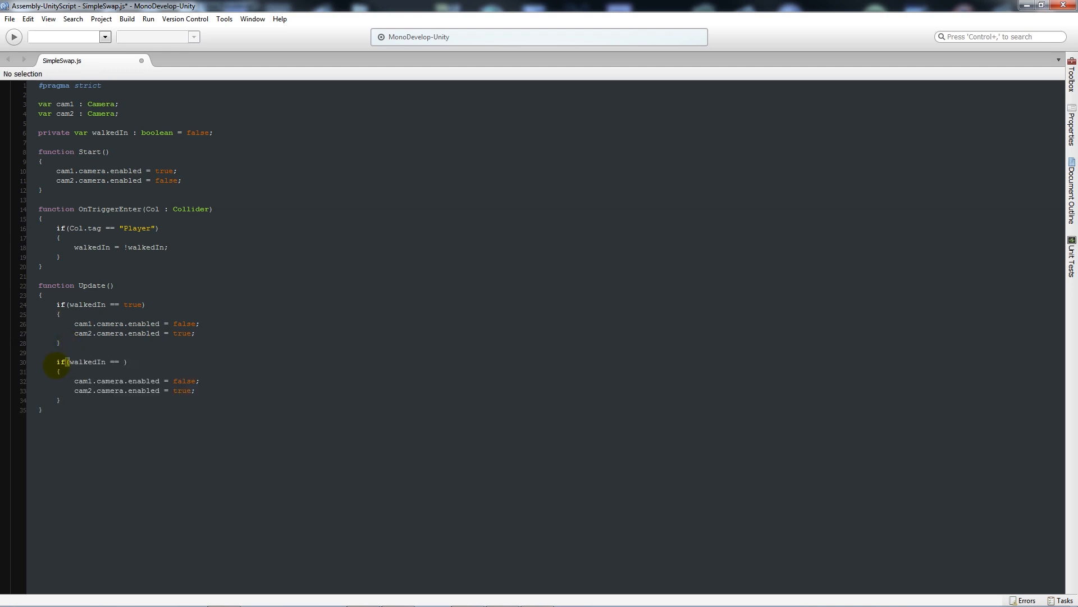
pyautogui.write('false')
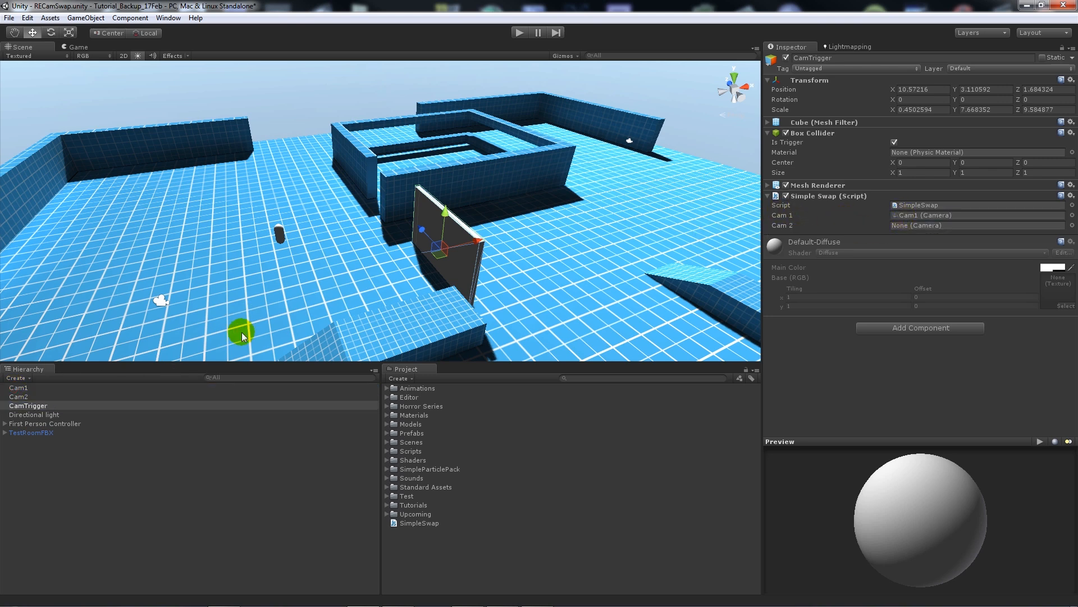
# Assign Cam2 to the Cam 2 slot of CamTrigger's Simple Swap script
pyautogui.moveTo(242, 335); pyautogui.dragTo(735, 260)
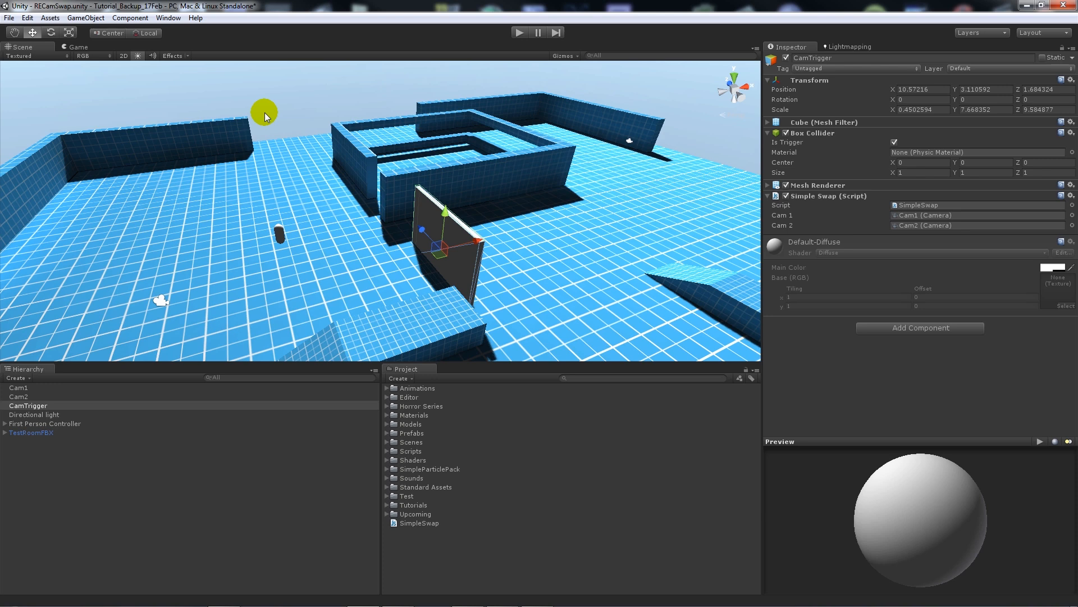
pyautogui.moveTo(505, 59)
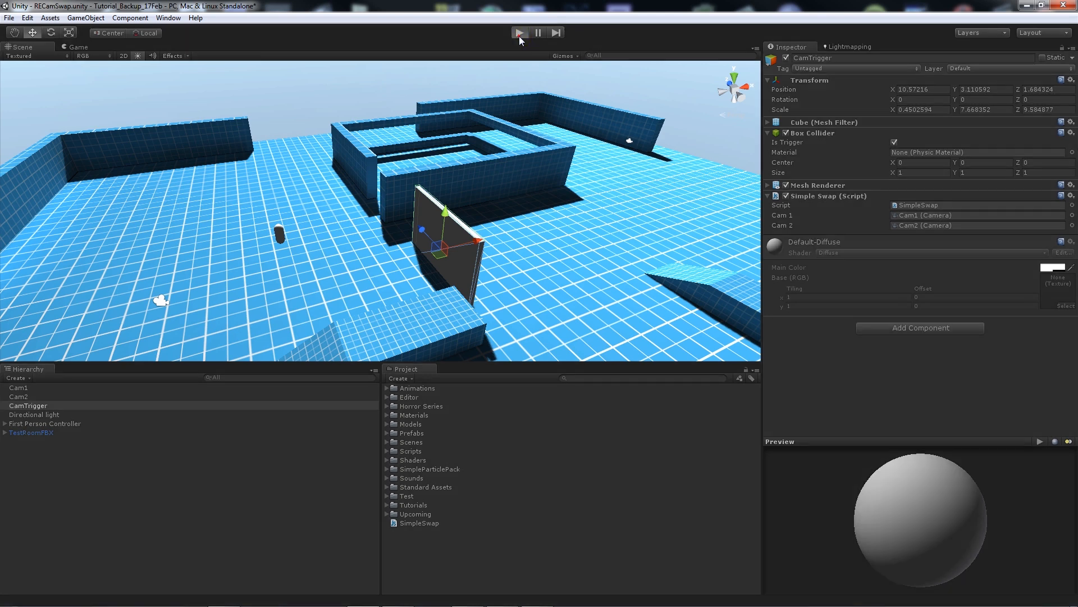
# Enter Play mode to test the camera switch from the player's view
pyautogui.click(519, 32)
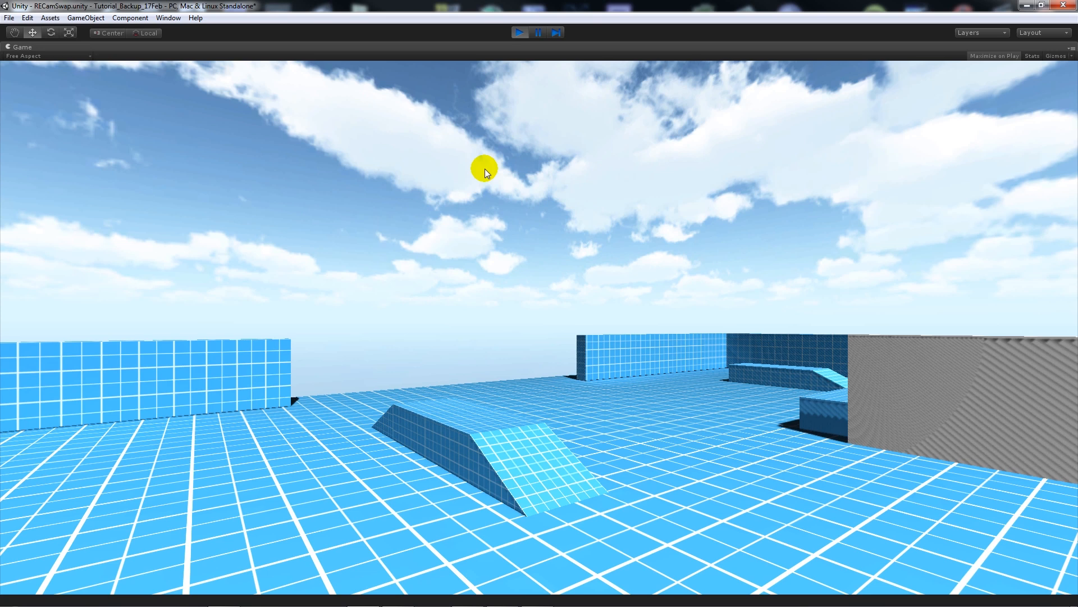
pyautogui.moveTo(593, 58)
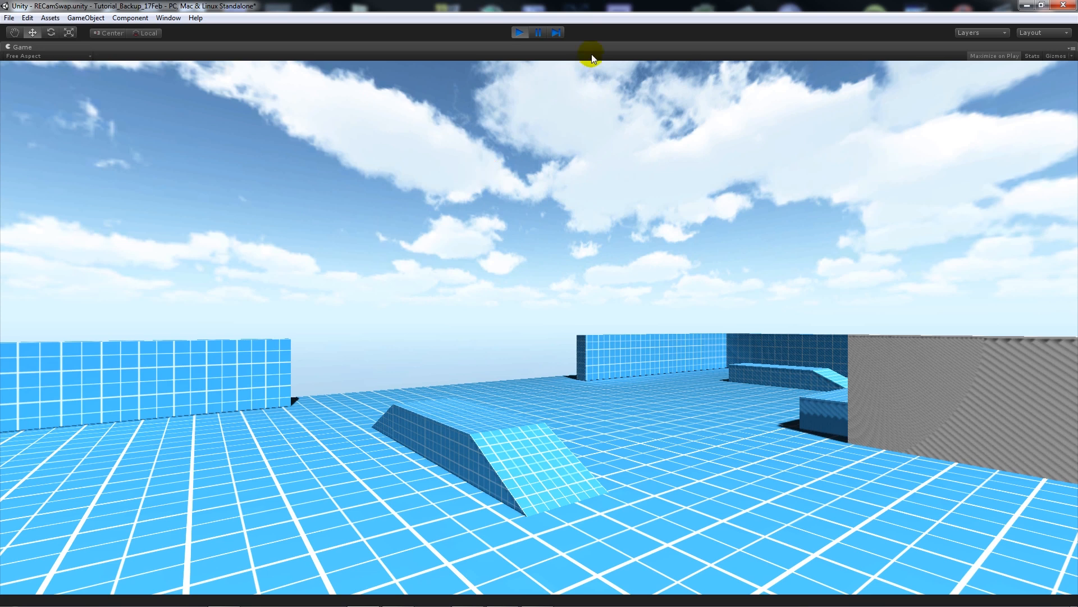